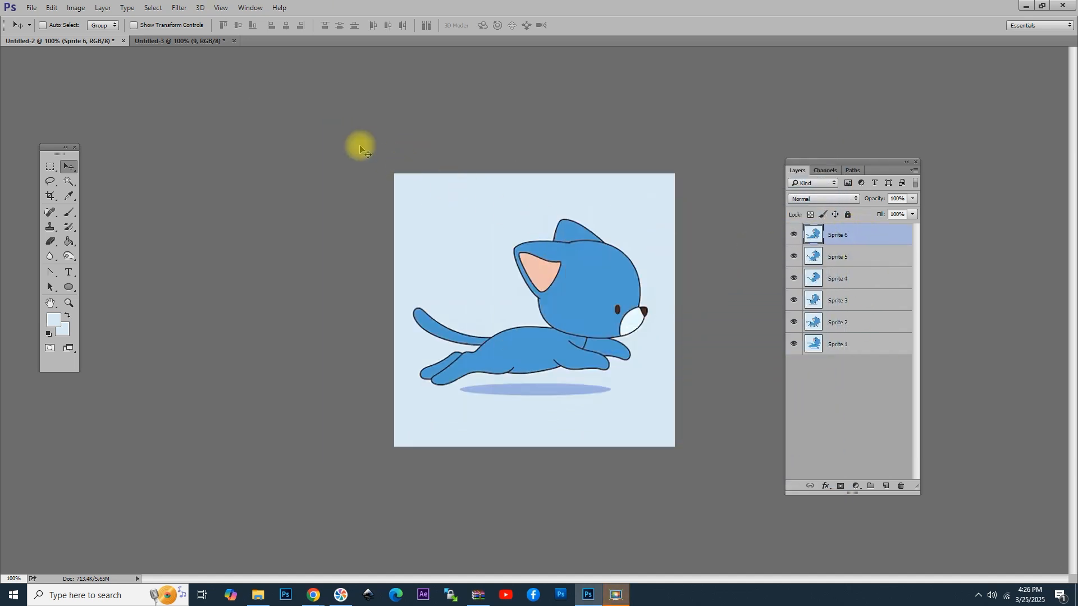
Step: Show the Timeline panel via the Window menu and create a frame animation
click(249, 8)
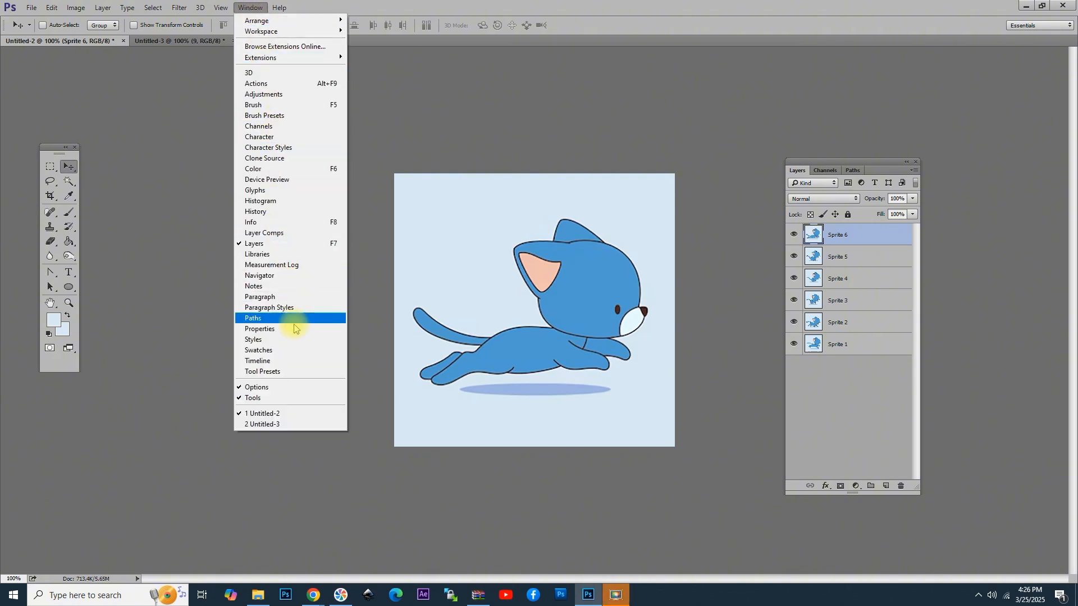
click(258, 360)
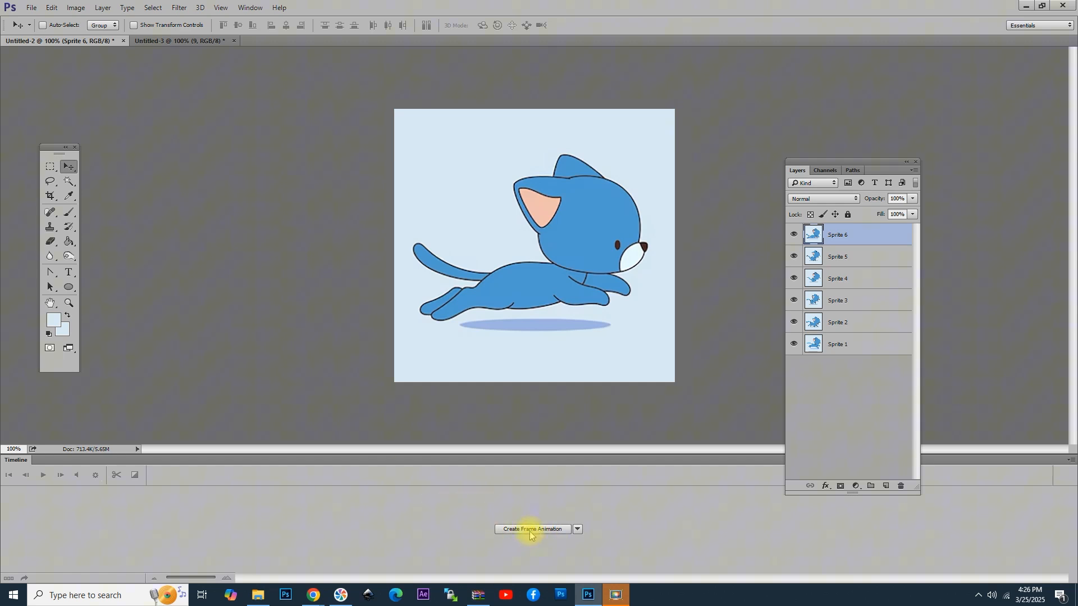
click(532, 528)
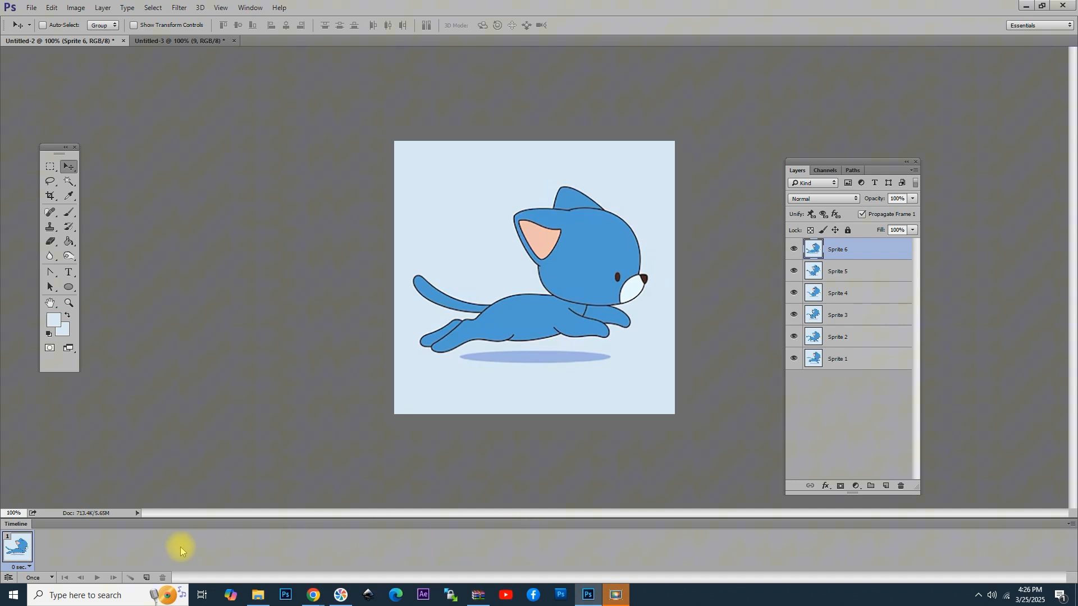
mouse_move(1069, 535)
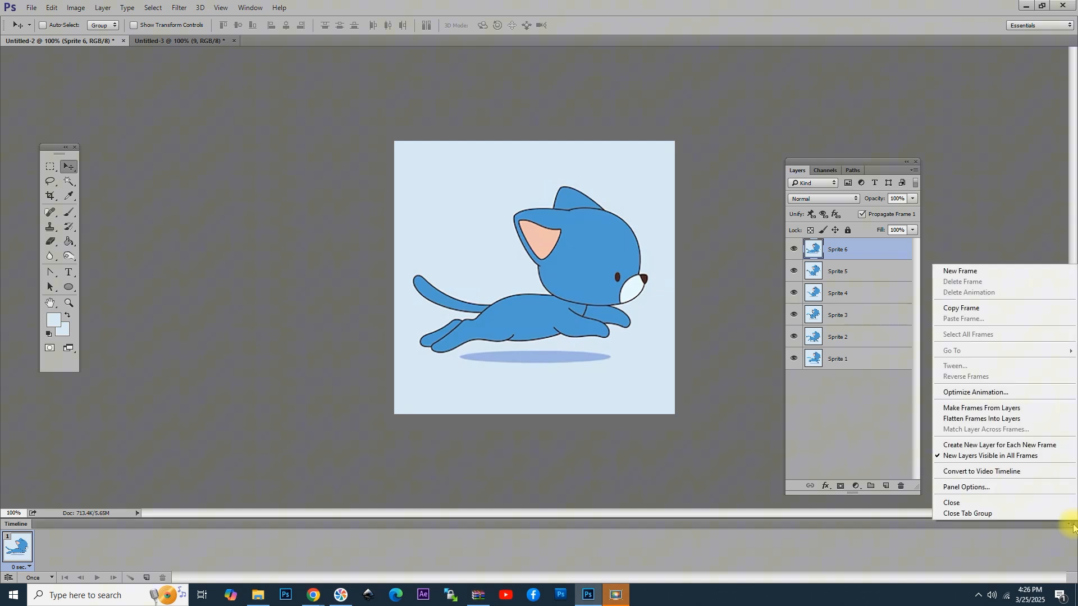
mouse_move(982, 418)
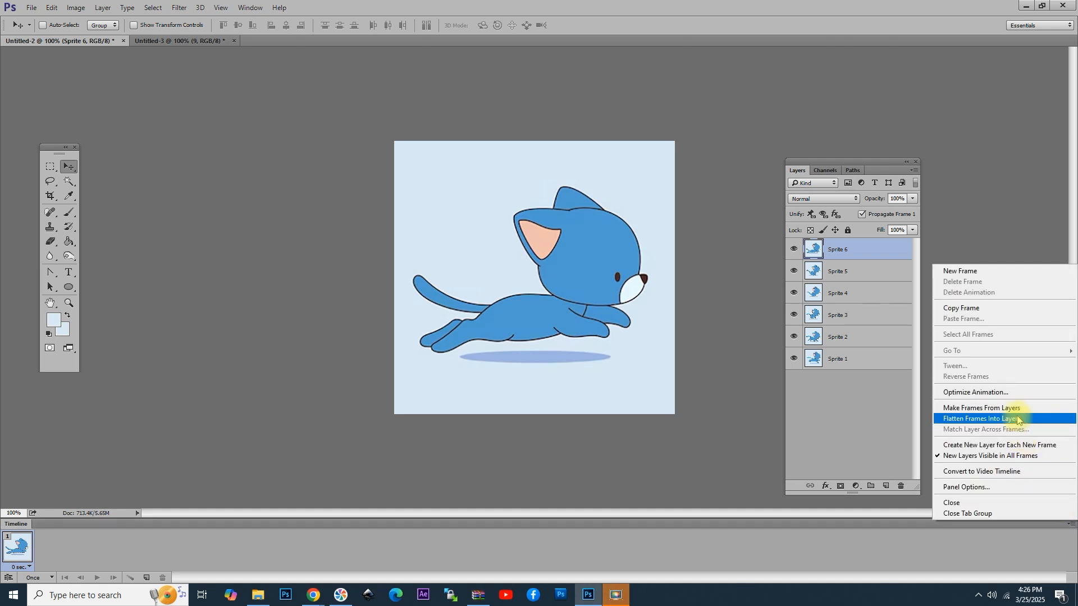
mouse_move(979, 408)
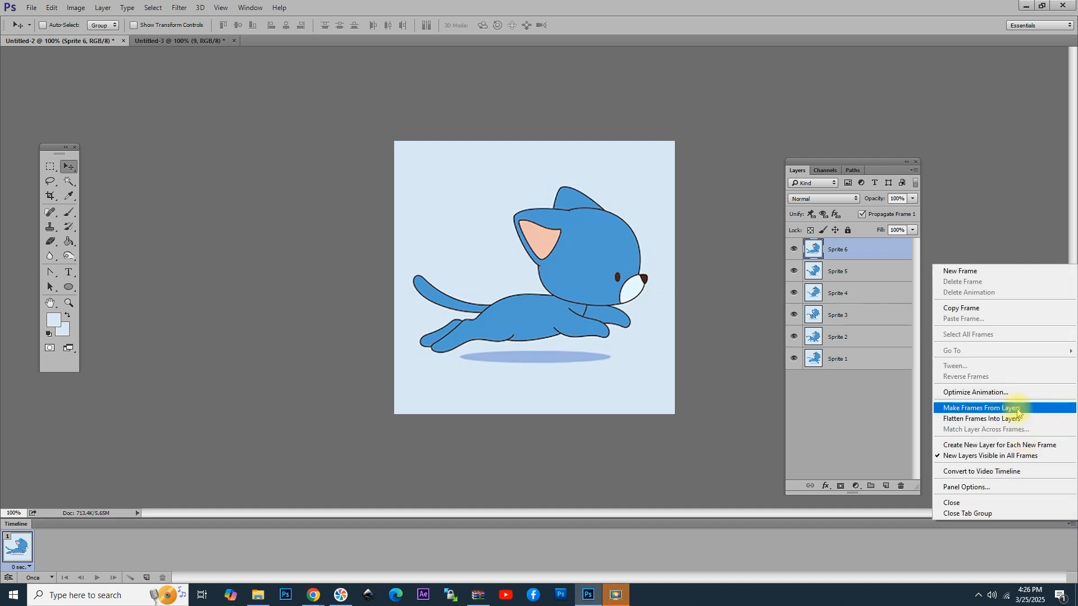
Step: Make frames from the six sprite layers and step through the run poses
click(982, 408)
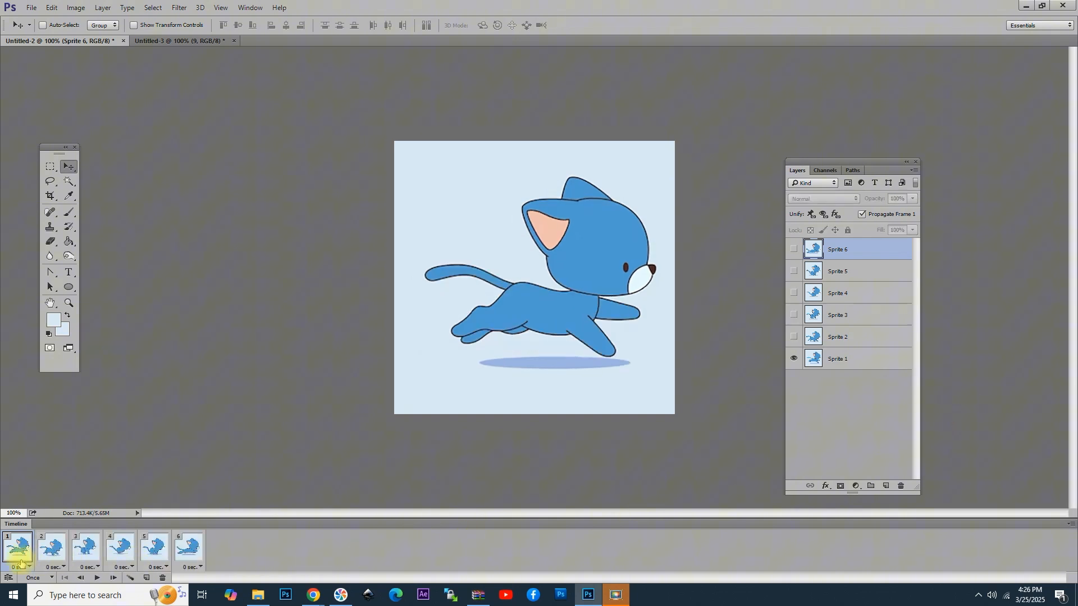
click(52, 548)
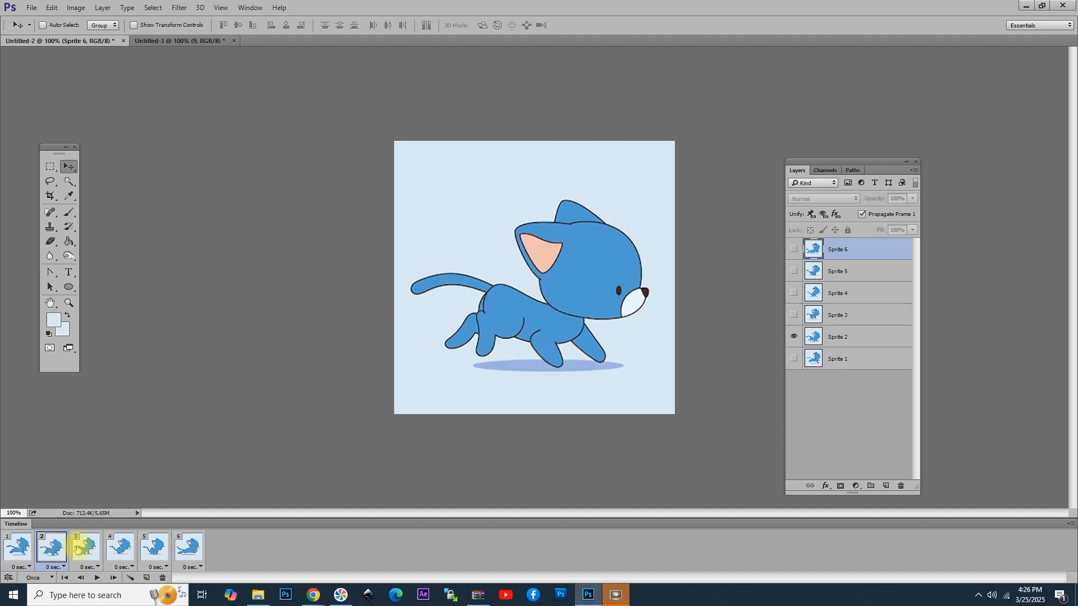
click(118, 548)
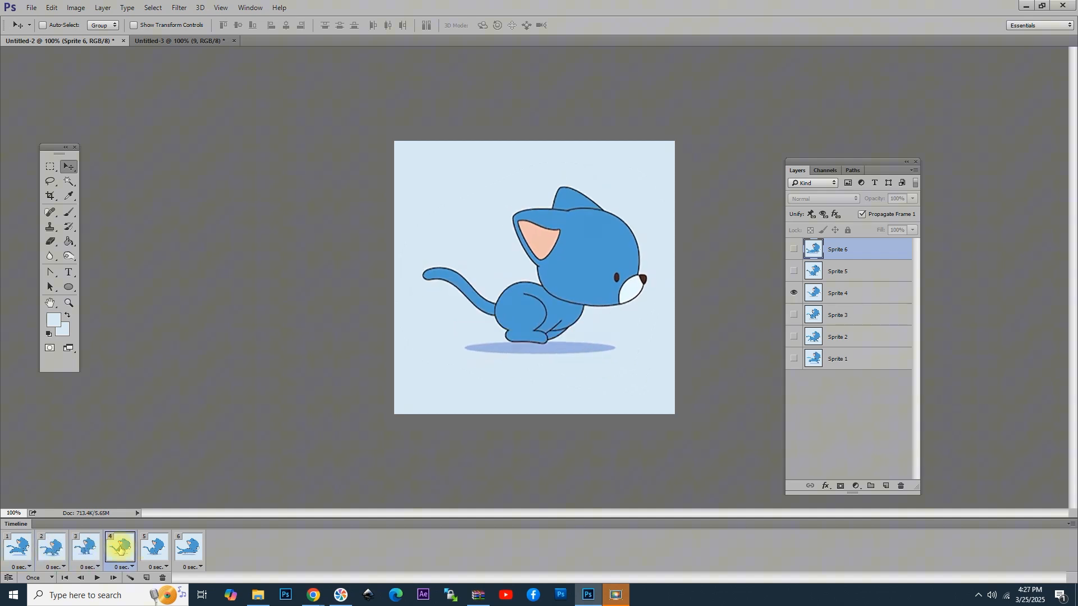
click(187, 548)
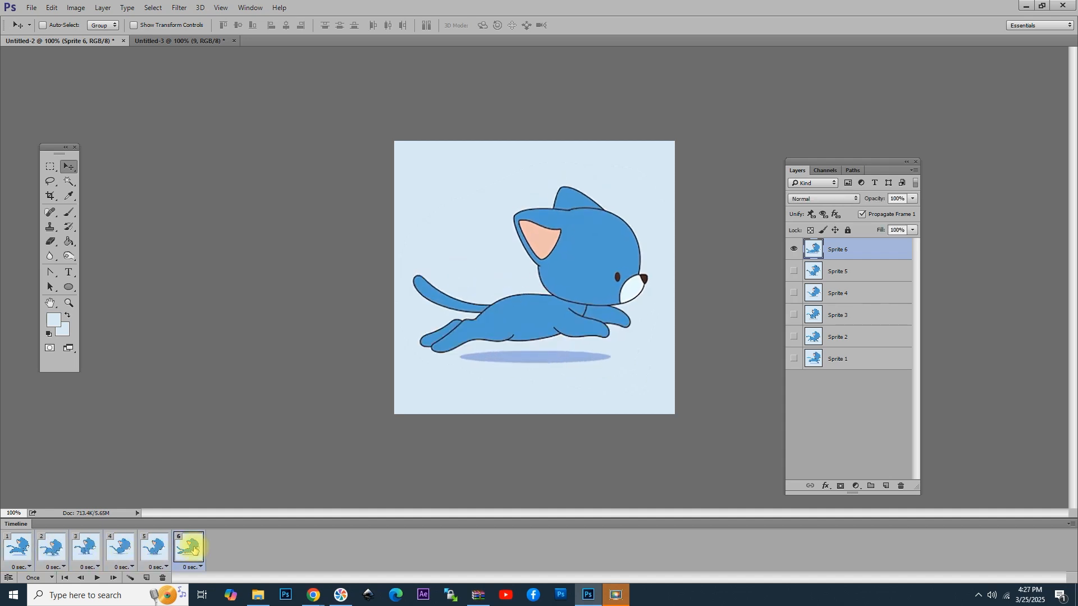
click(61, 567)
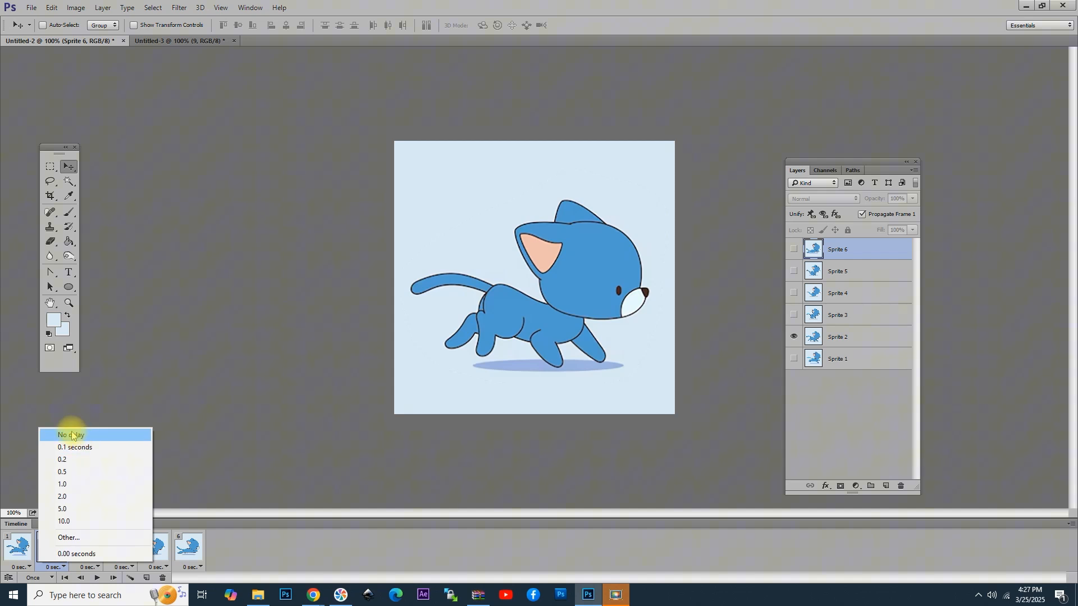
Step: Set the frame delay to none and the looping option to Forever
click(70, 434)
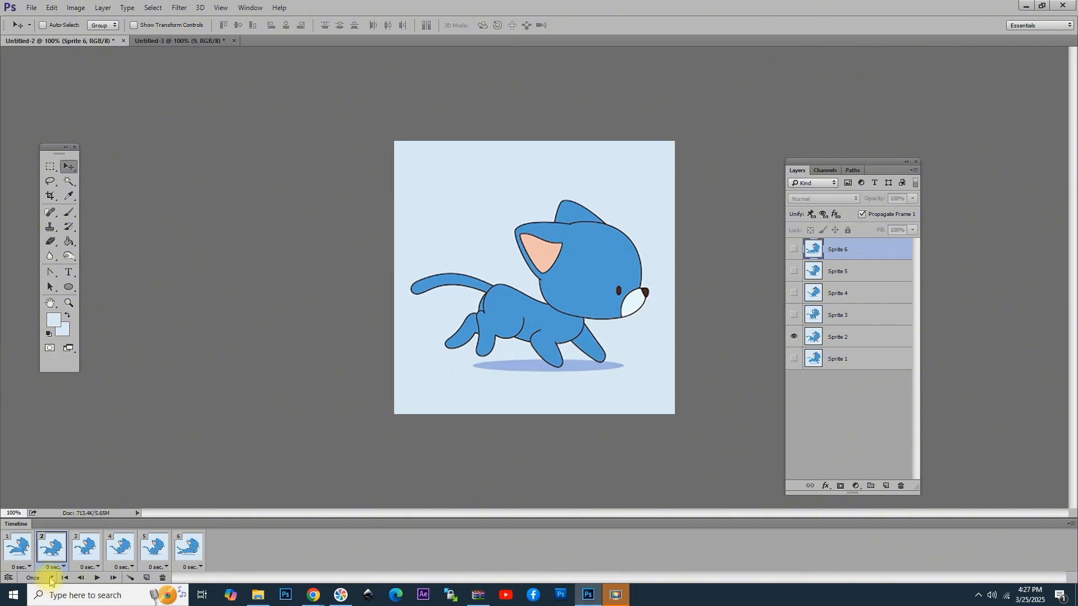
click(33, 578)
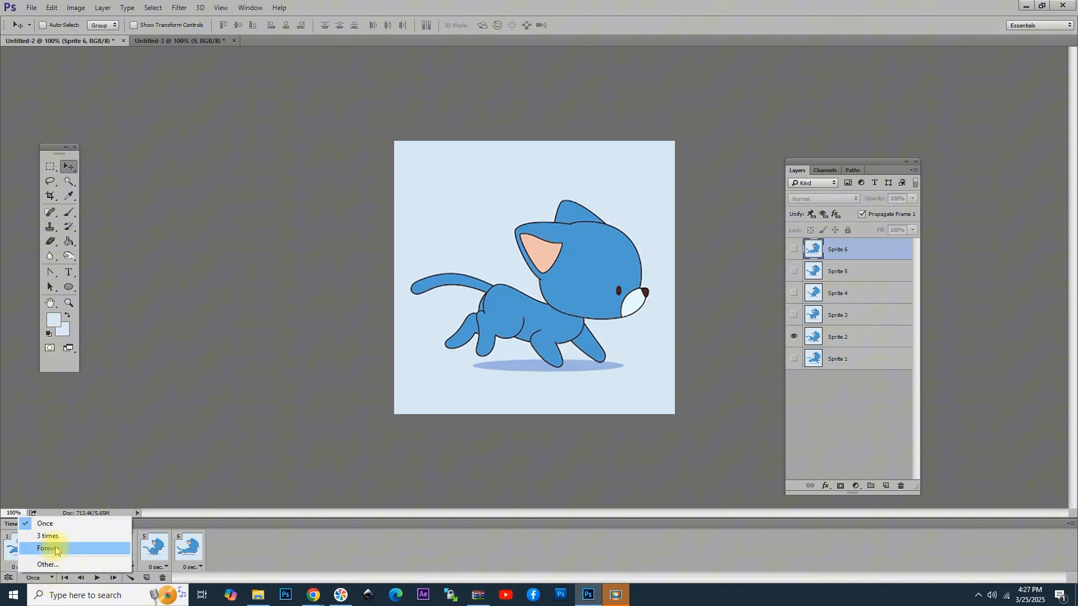
click(47, 548)
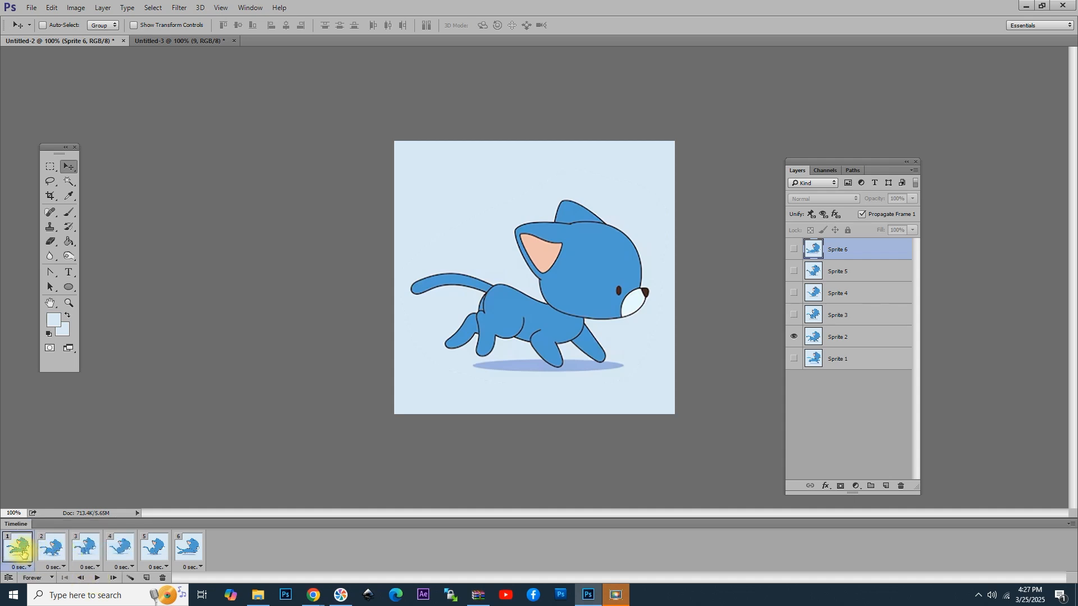
Step: Play the running cat cycle from frame 1 and stop the playback
click(97, 577)
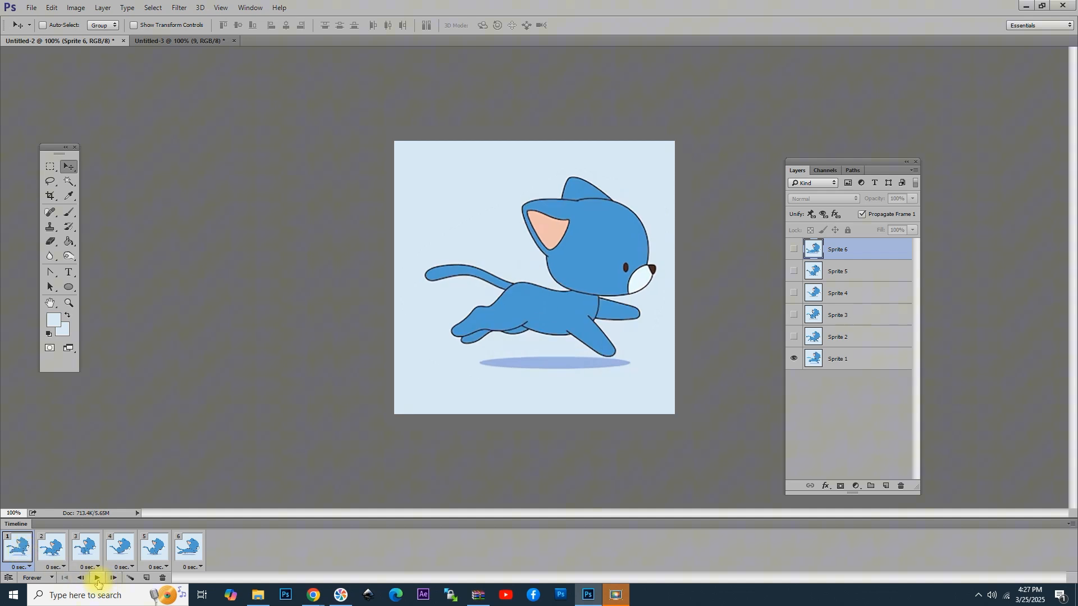
click(98, 577)
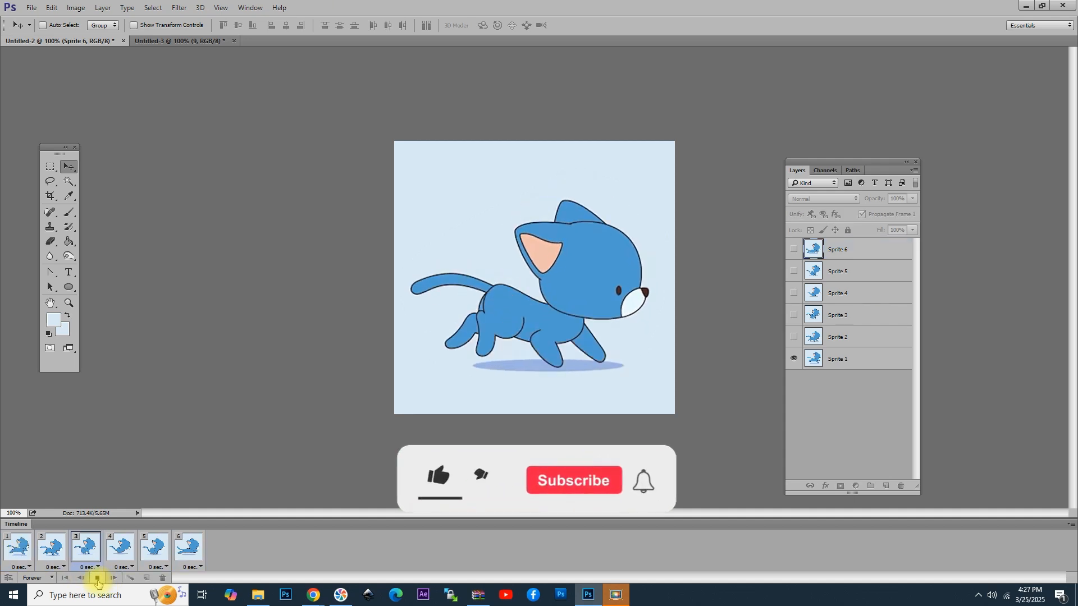
click(97, 577)
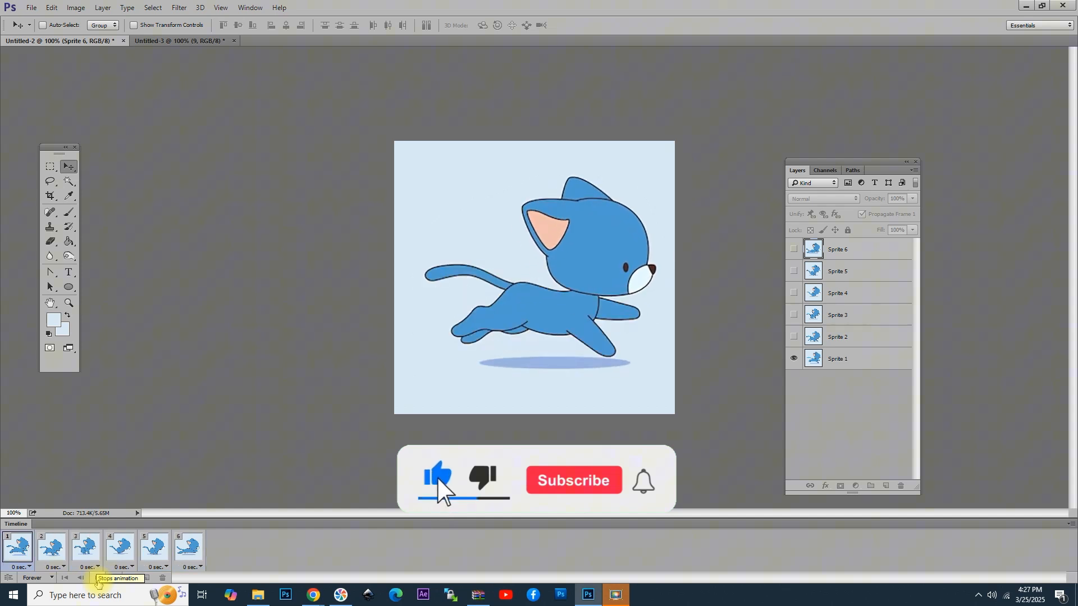
click(573, 480)
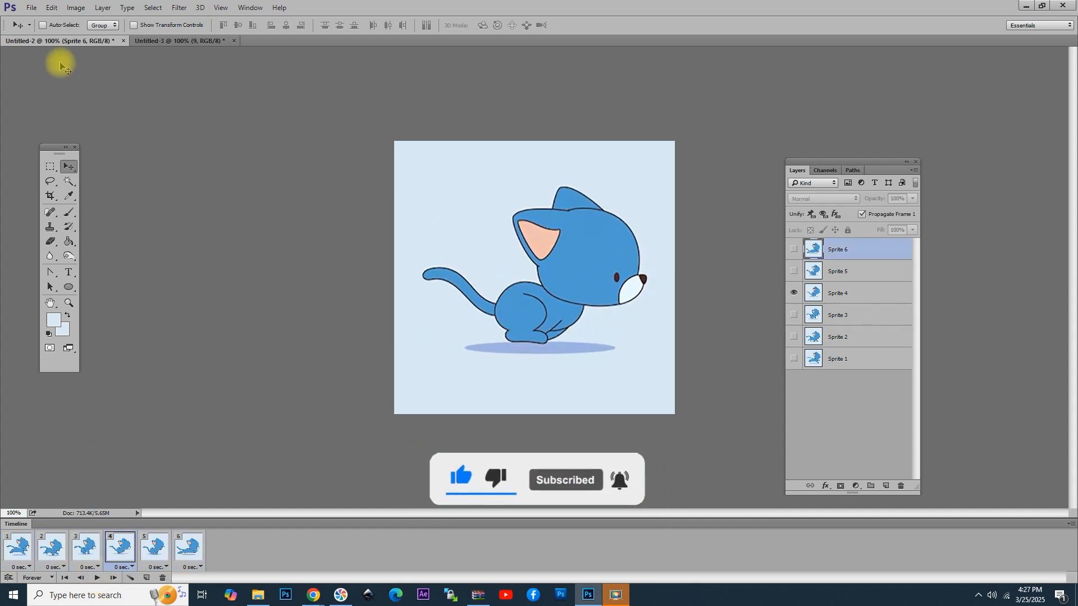
Step: Start Save for Web and switch the output format from JPEG to GIF
click(32, 7)
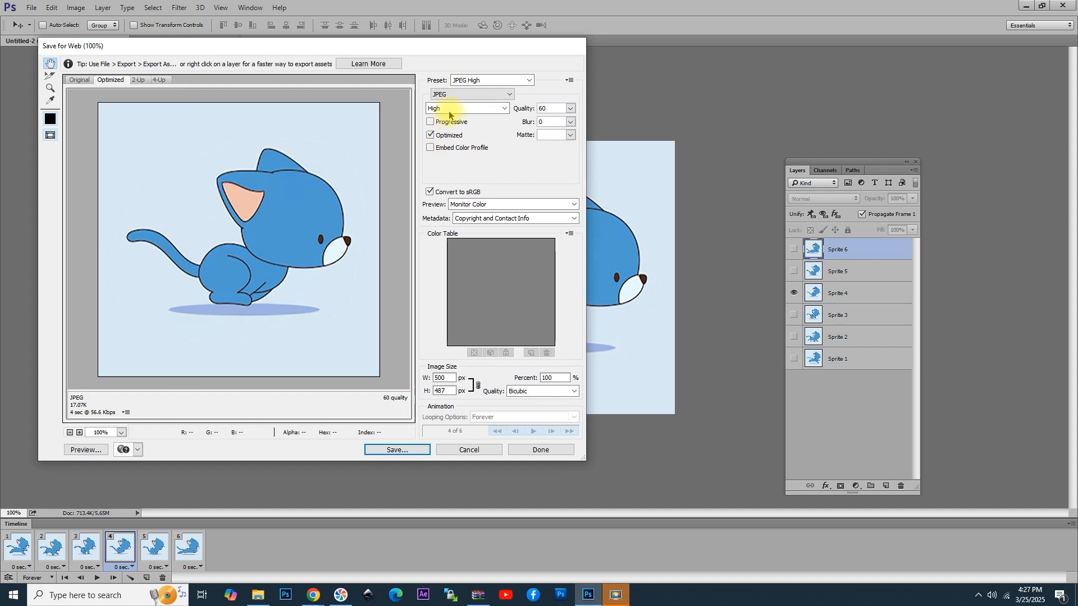
click(472, 94)
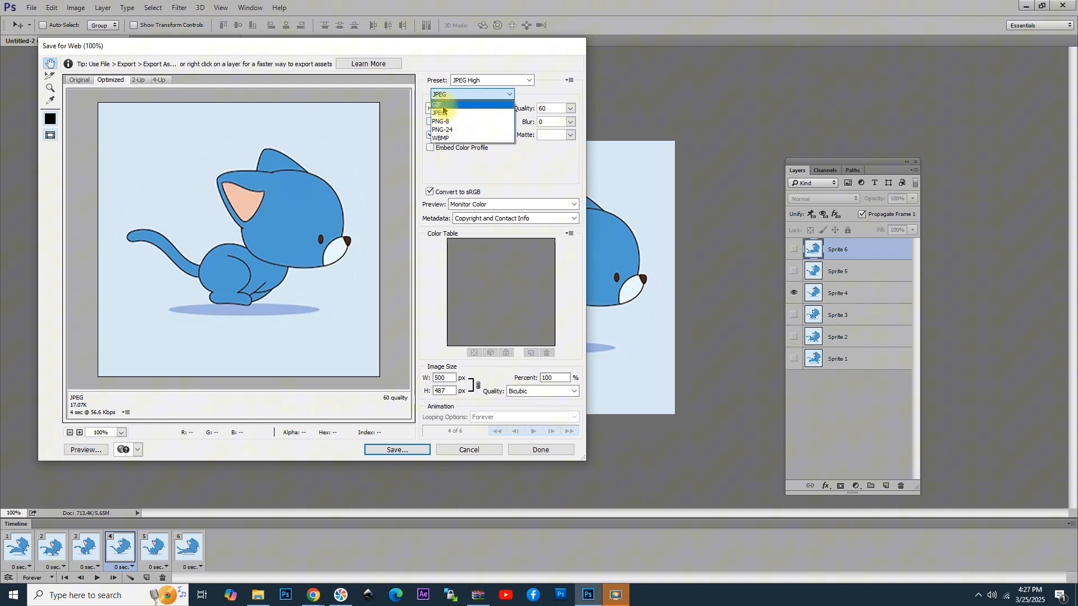
click(437, 104)
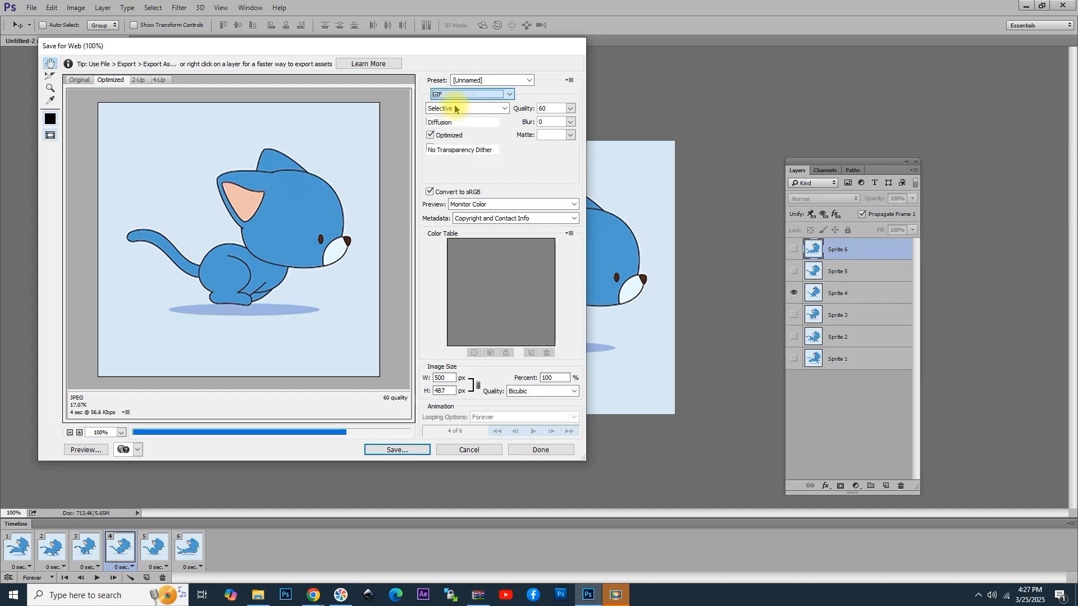
click(469, 95)
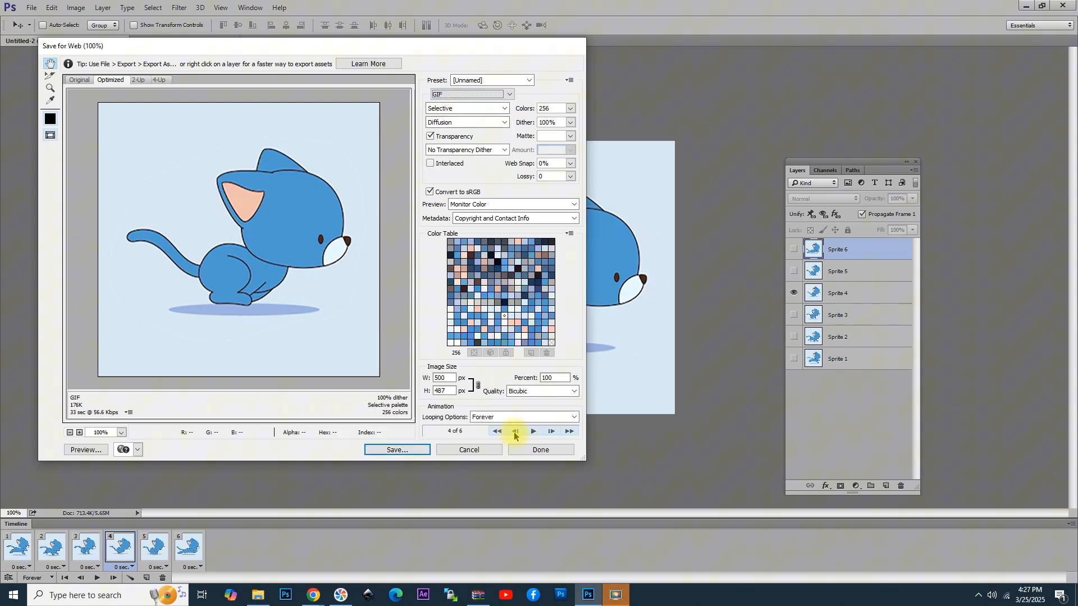
Step: Rewind the preview to frame 1, save the GIF and confirm the file
click(498, 431)
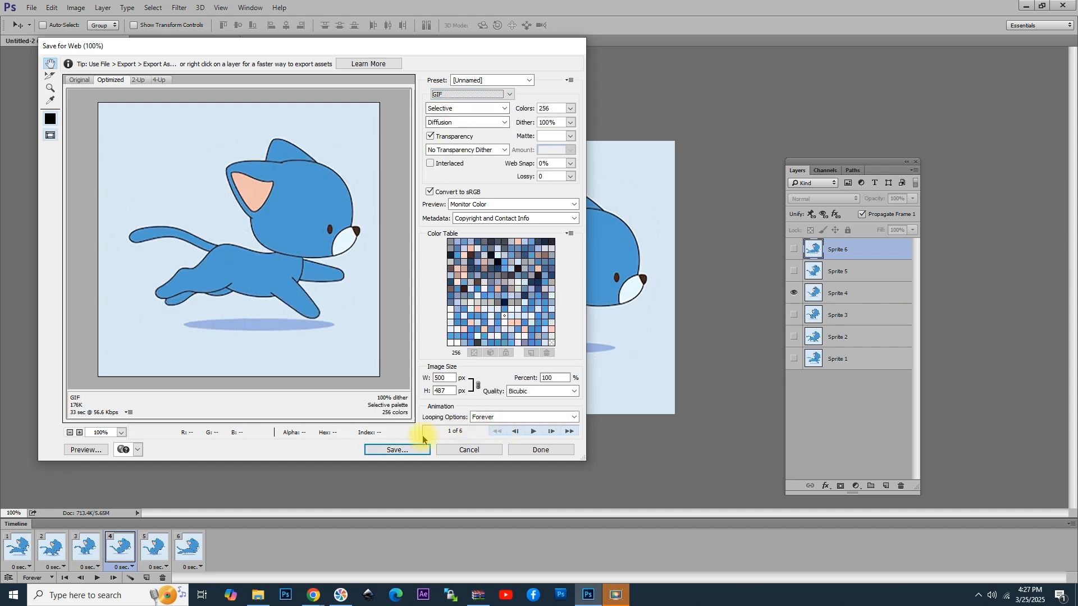
click(396, 449)
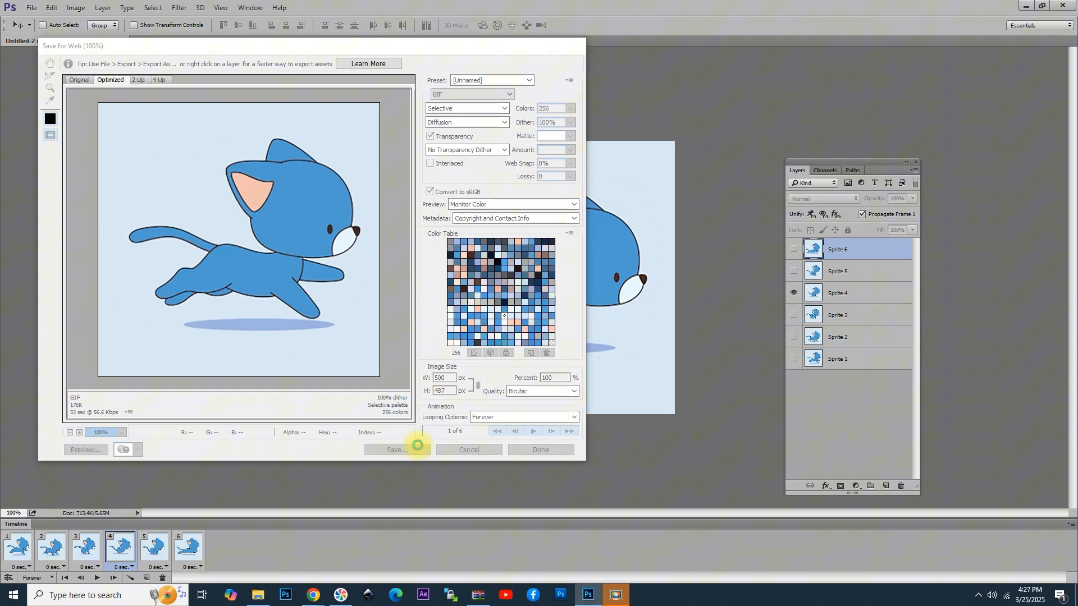
click(396, 450)
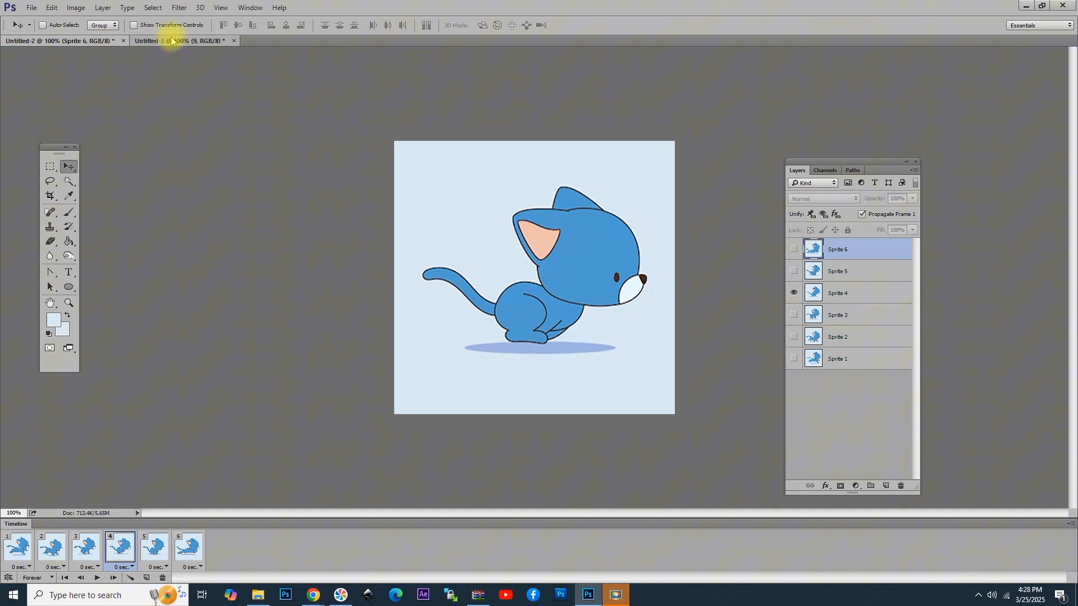
Step: Switch to the explosion document and apply a blue Color Overlay to its background layer
click(178, 41)
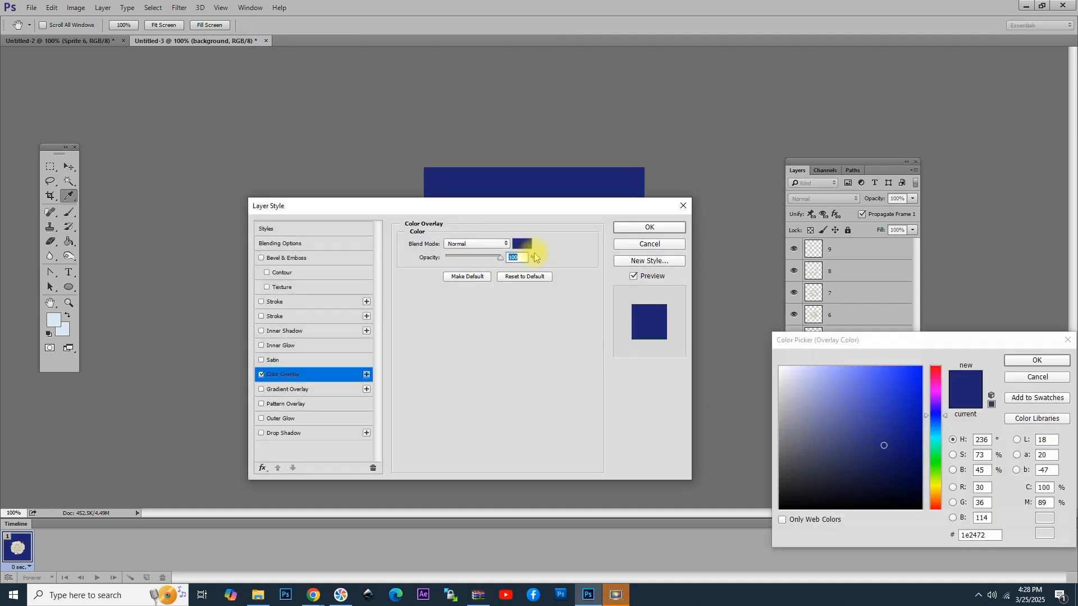
click(1037, 360)
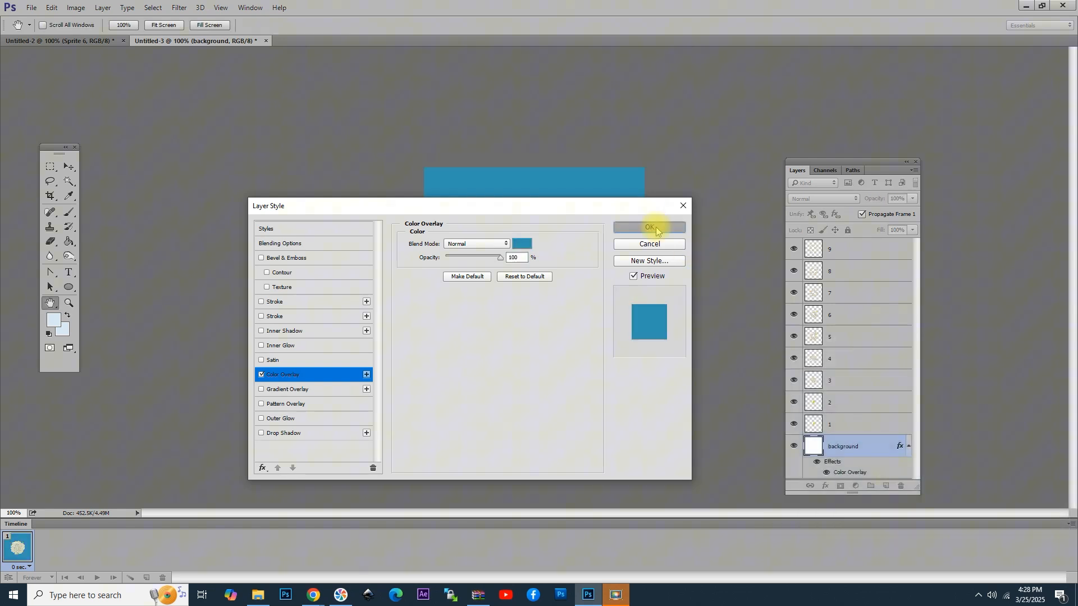
click(647, 228)
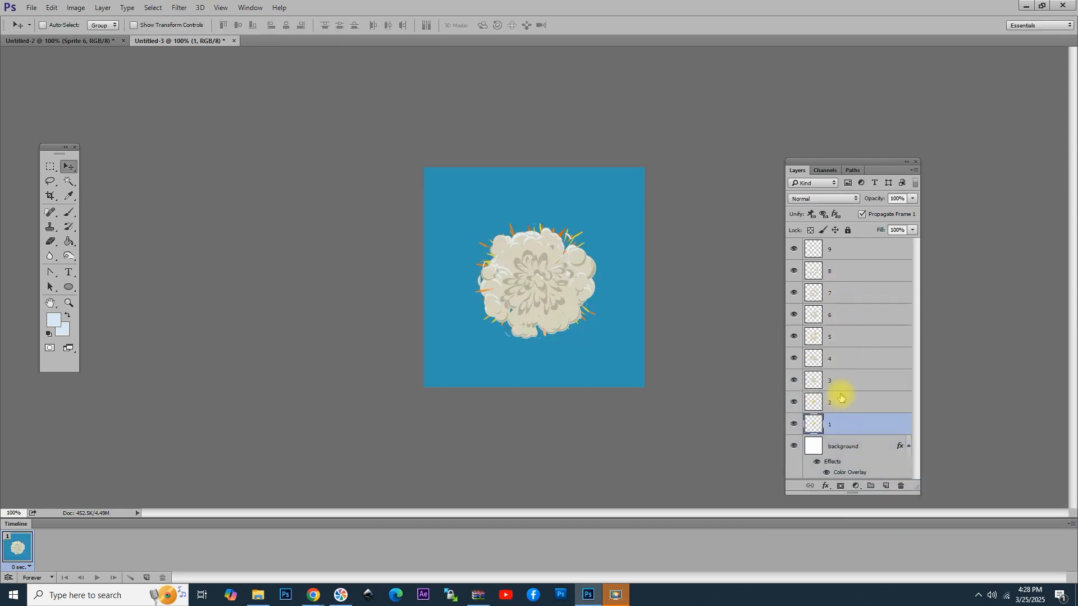
click(846, 271)
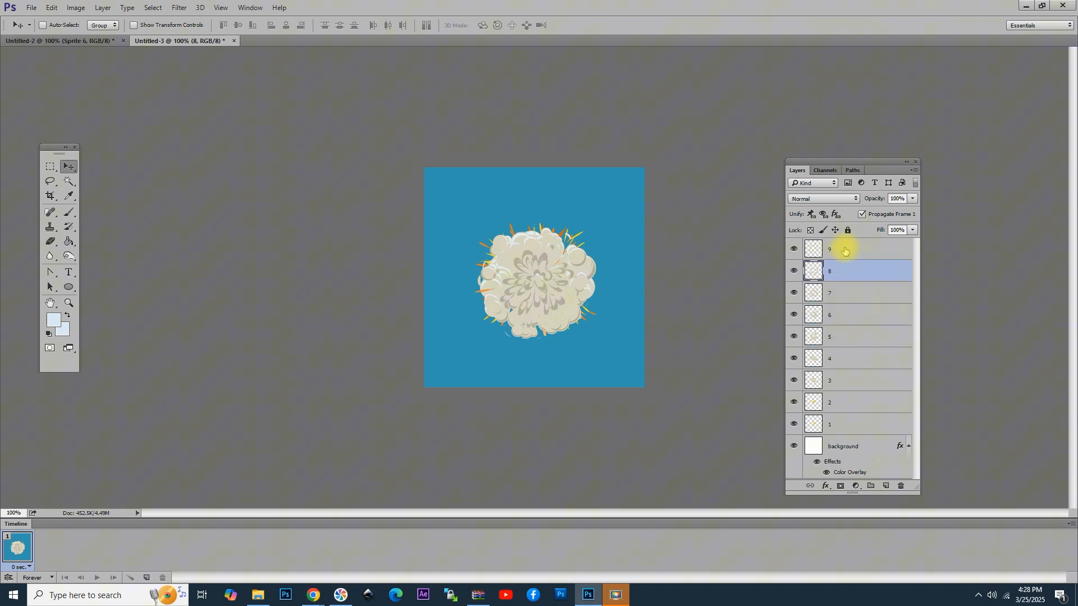
Step: Select the top layer and show the blue background across the animation frames
click(846, 249)
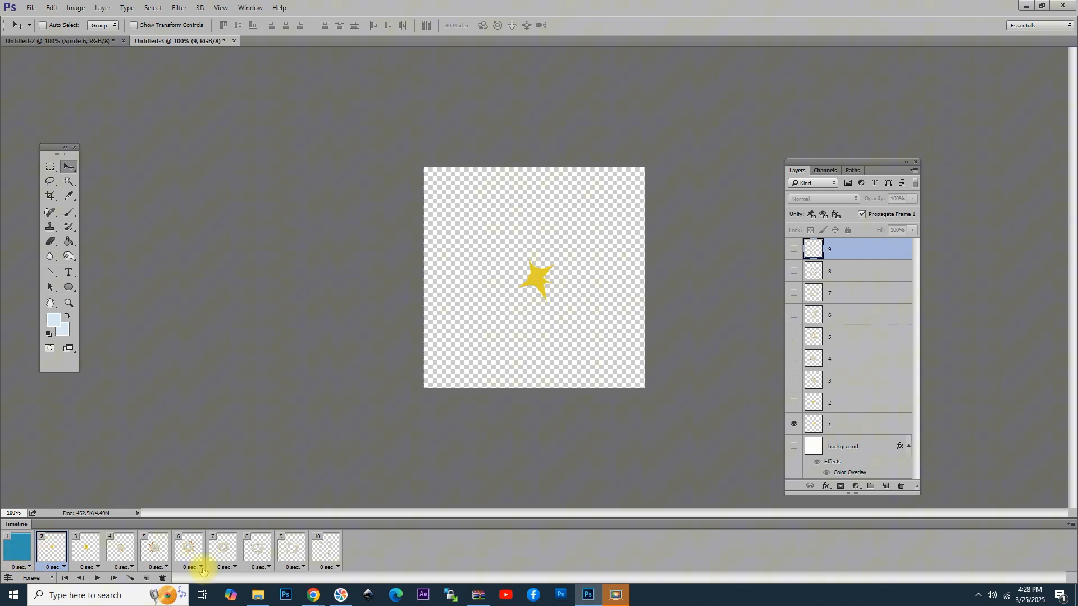
click(794, 448)
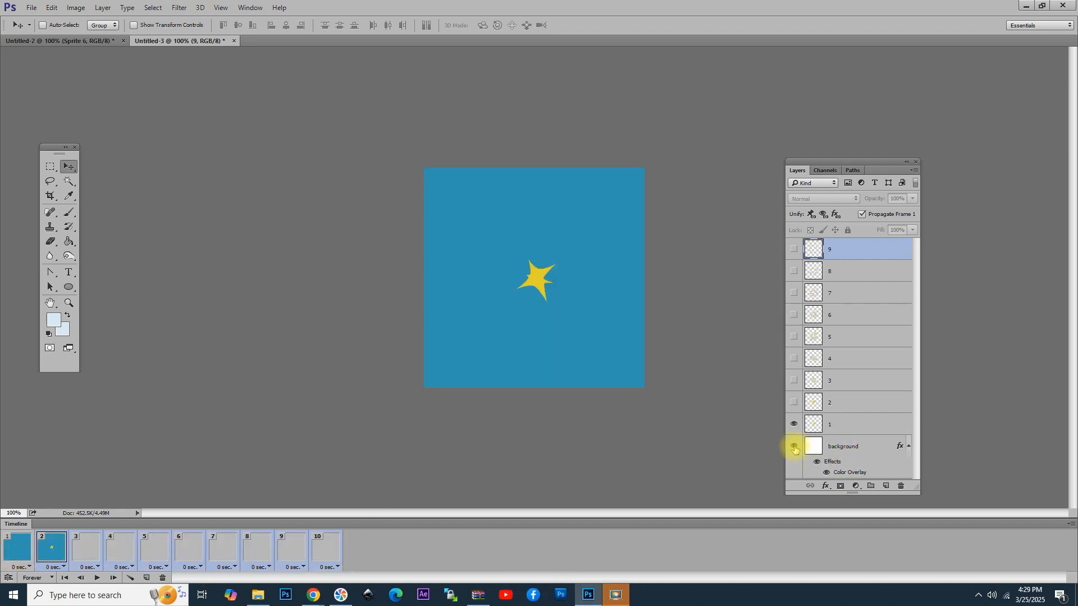
click(794, 448)
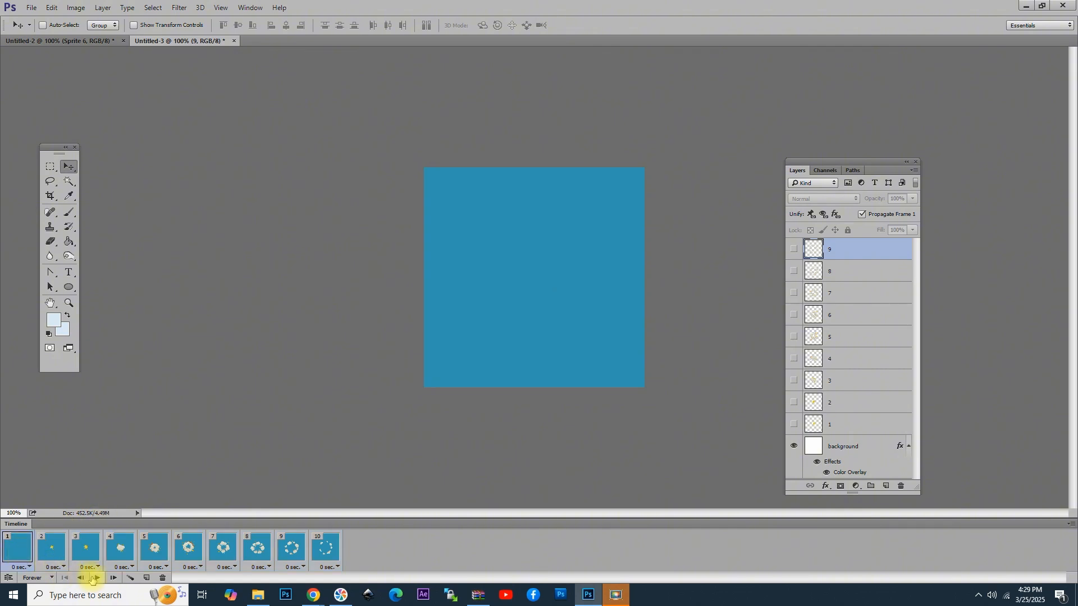
Step: Play the ten-frame explosion over the blue background and stop the preview
click(97, 580)
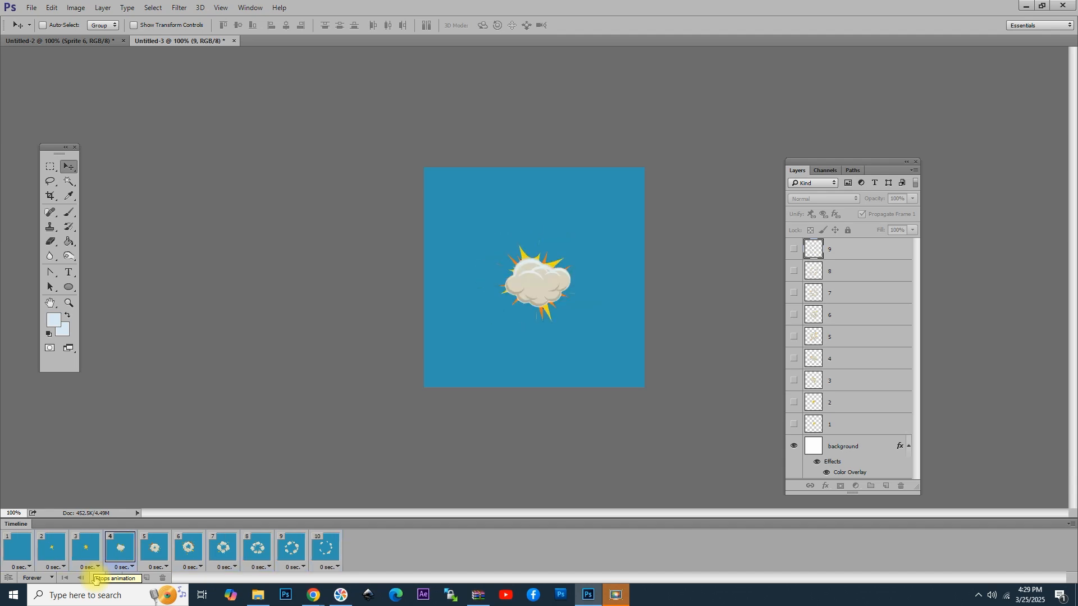
click(289, 548)
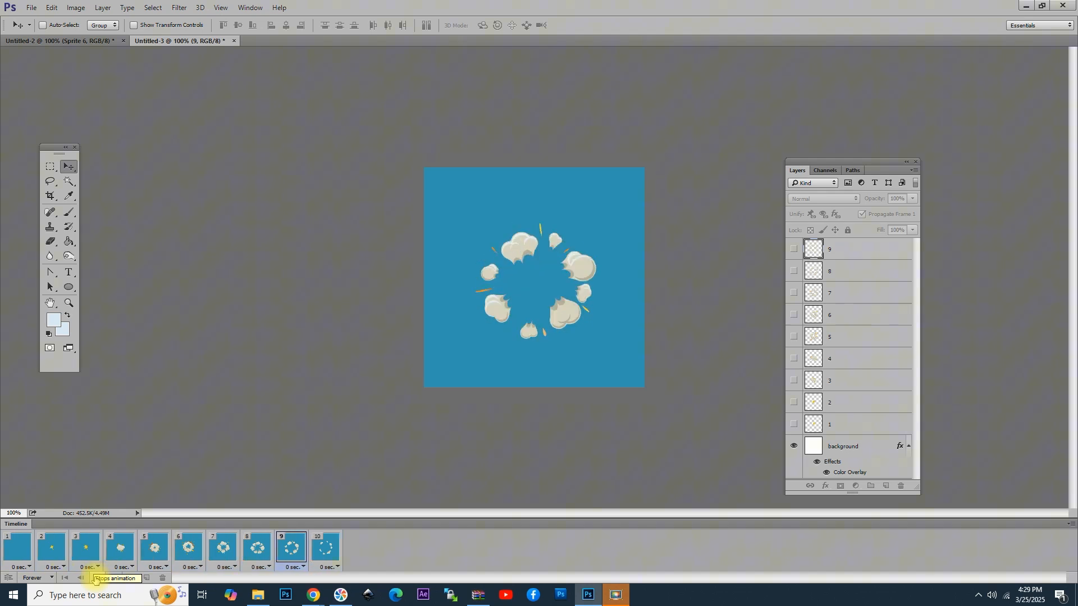
click(118, 548)
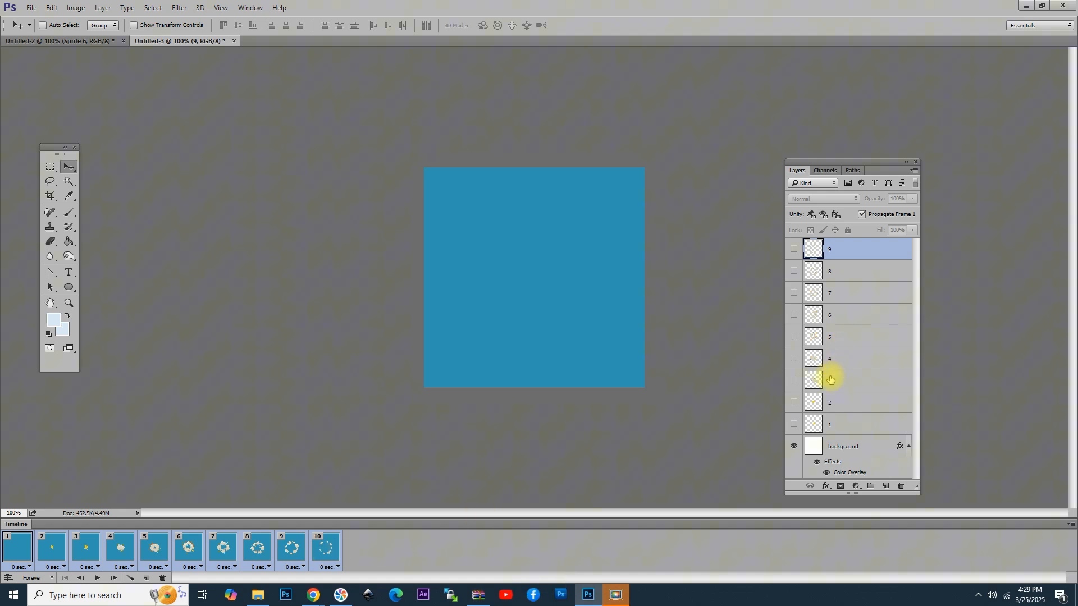
Step: Hide the blue background in every frame and trim the canvas to transparent pixels
click(794, 446)
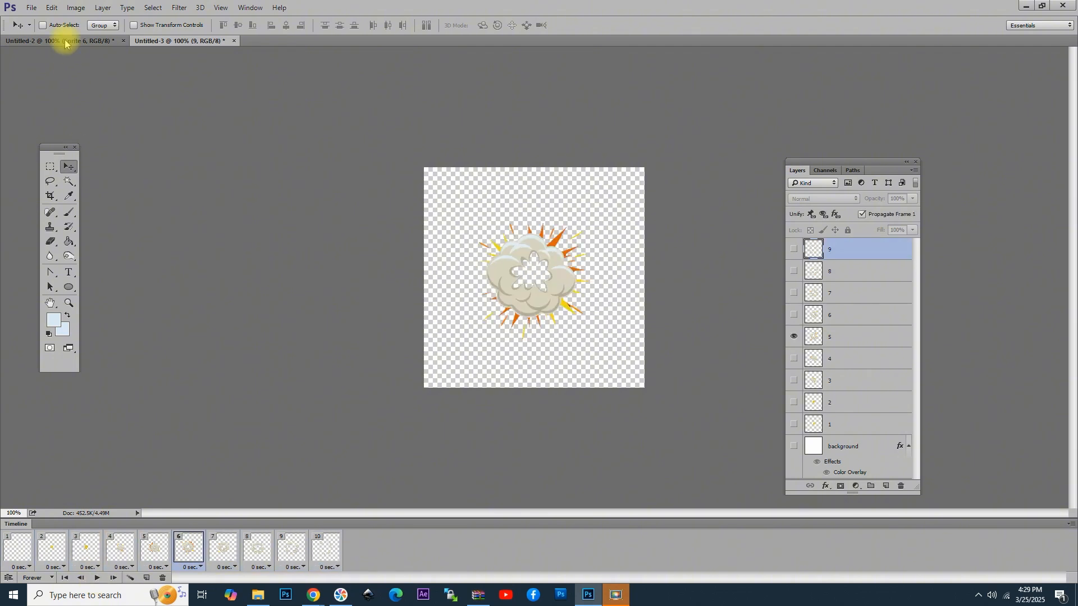
click(75, 8)
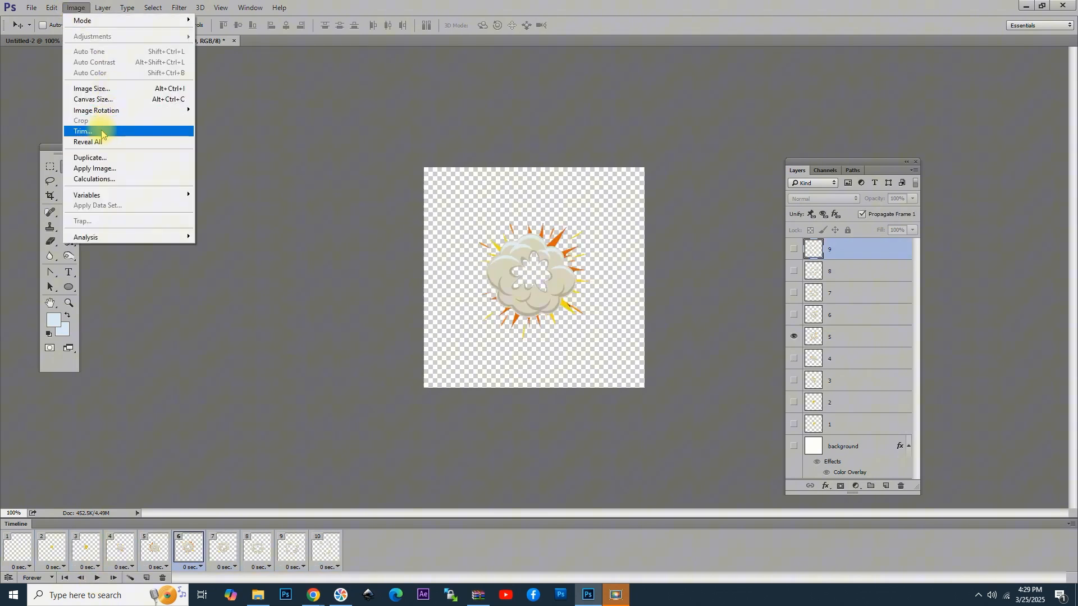
click(82, 132)
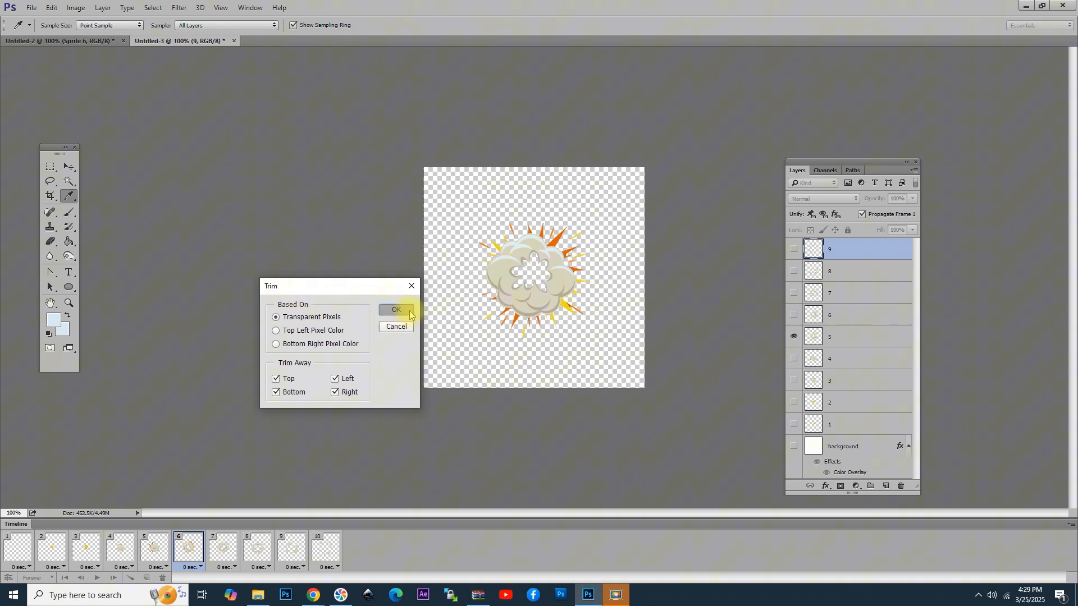
click(396, 310)
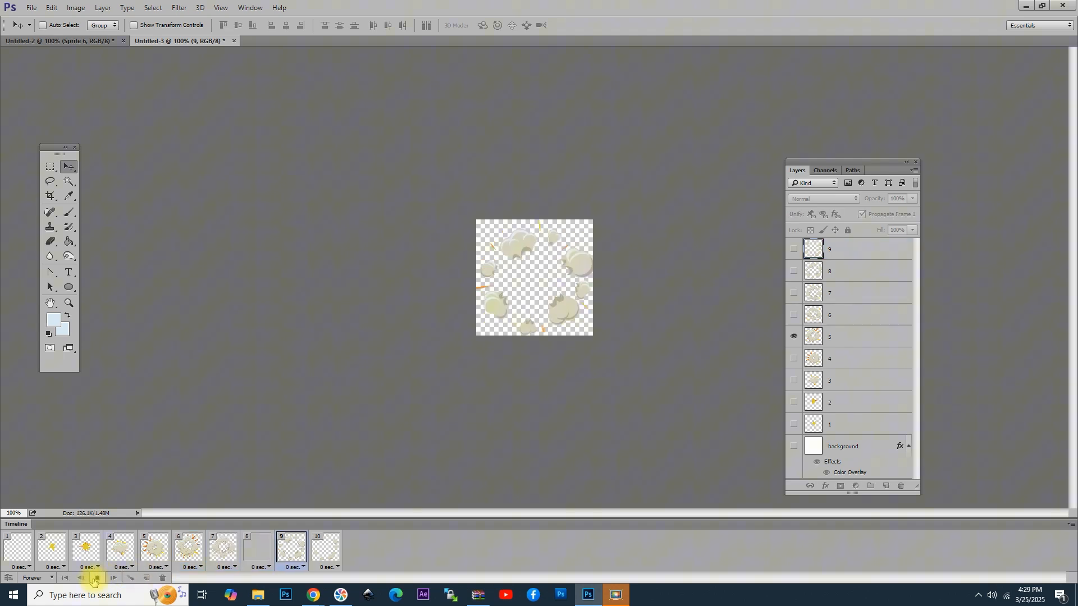
Step: Preview the trimmed explosion animation and stop it
click(96, 577)
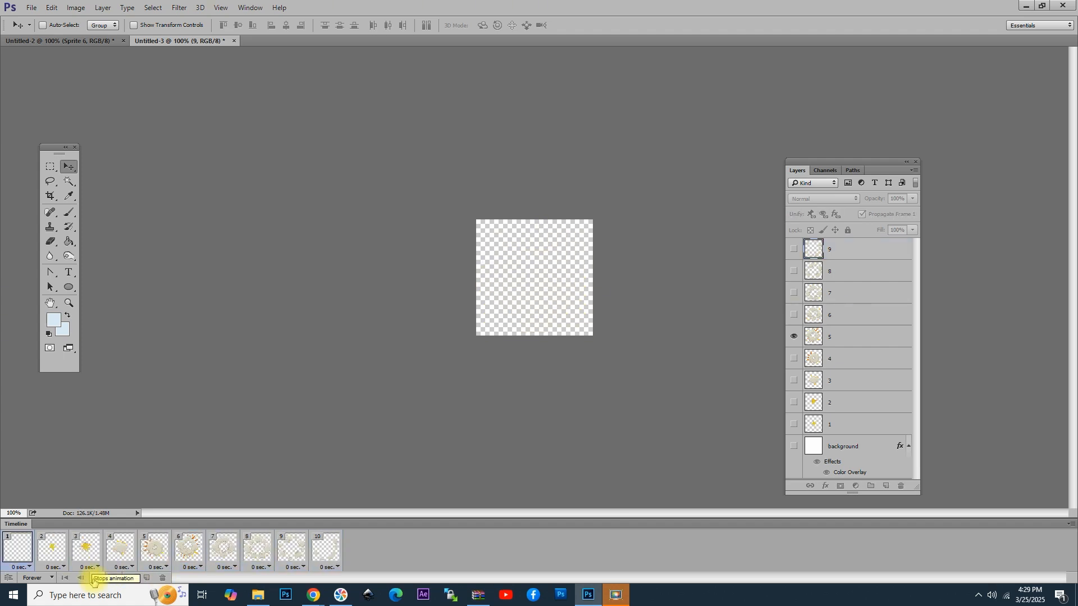
click(121, 548)
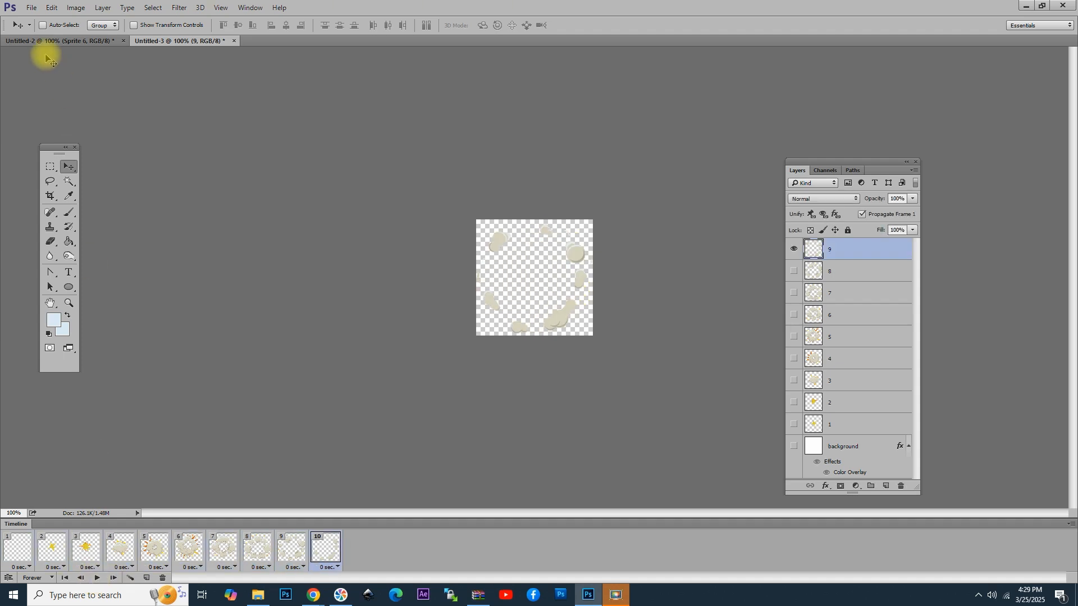
Step: Export via Save for Web (Legacy) as a GIF named boom into Downloads
click(31, 8)
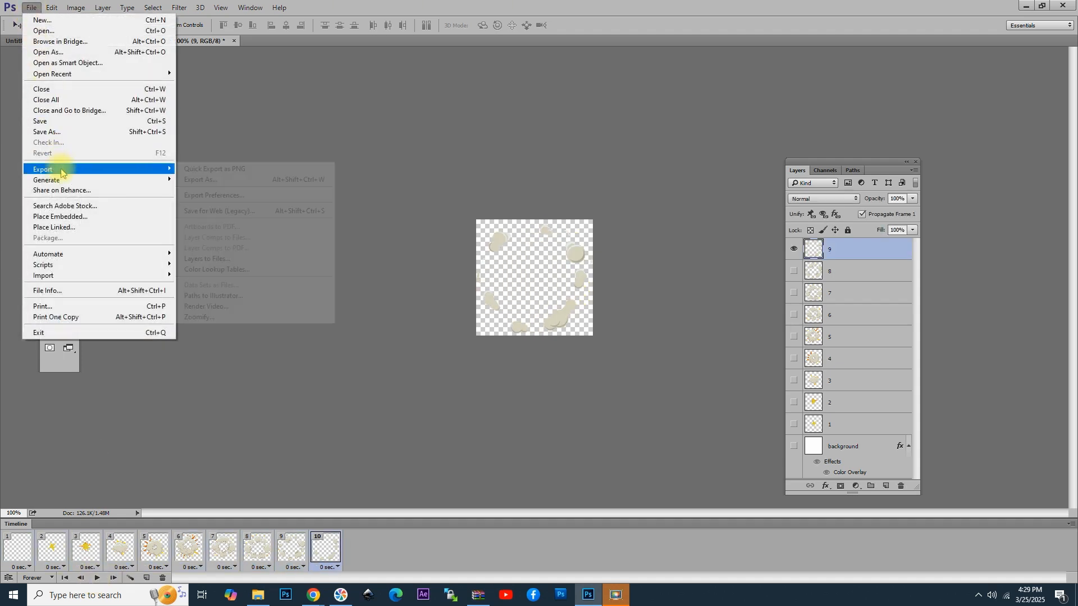
click(219, 212)
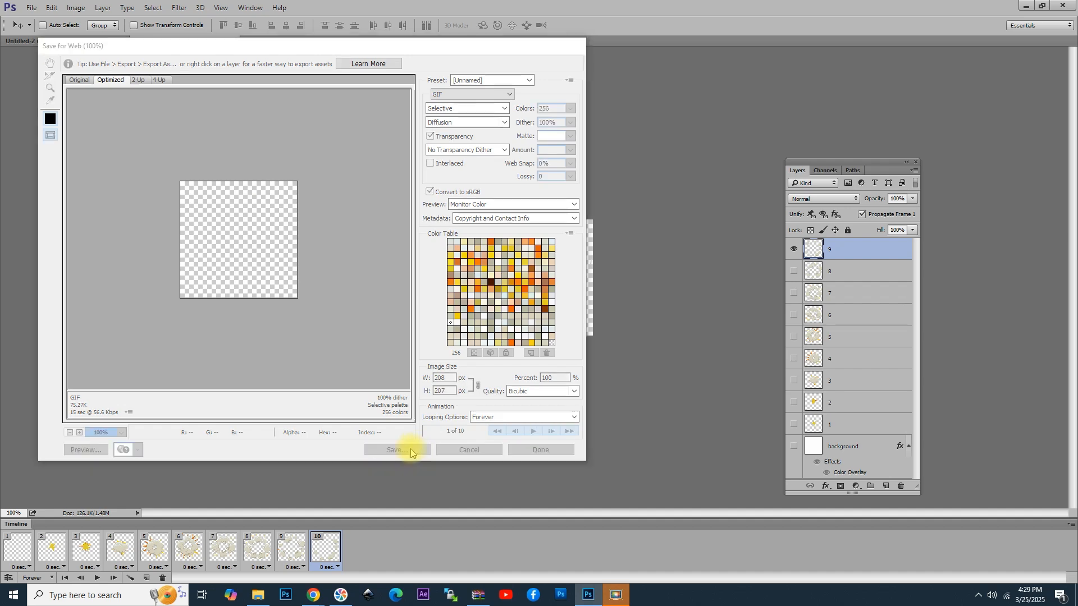
click(396, 449)
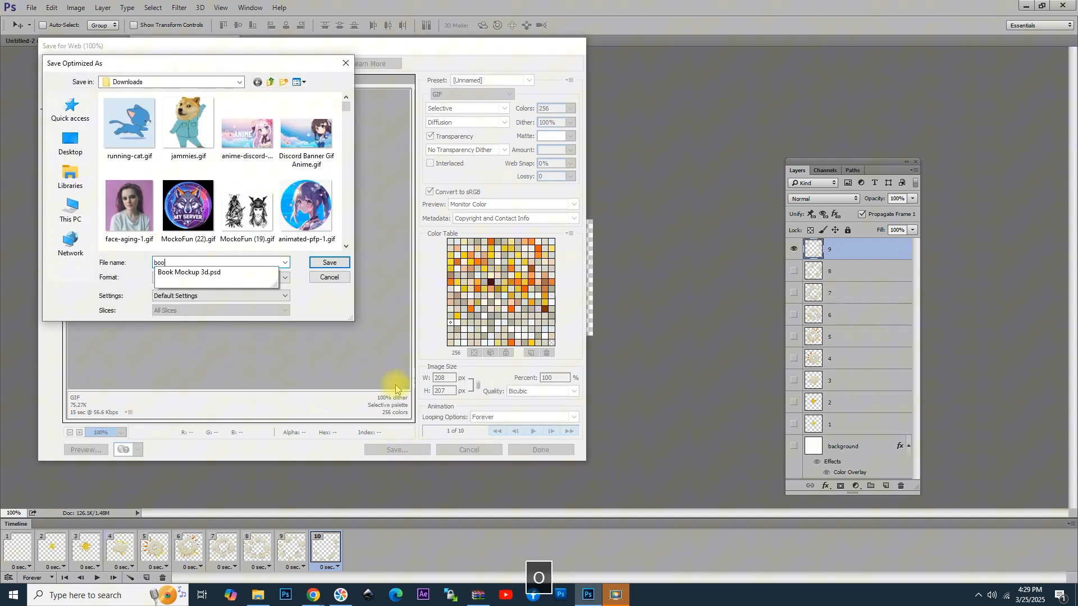
text(m)
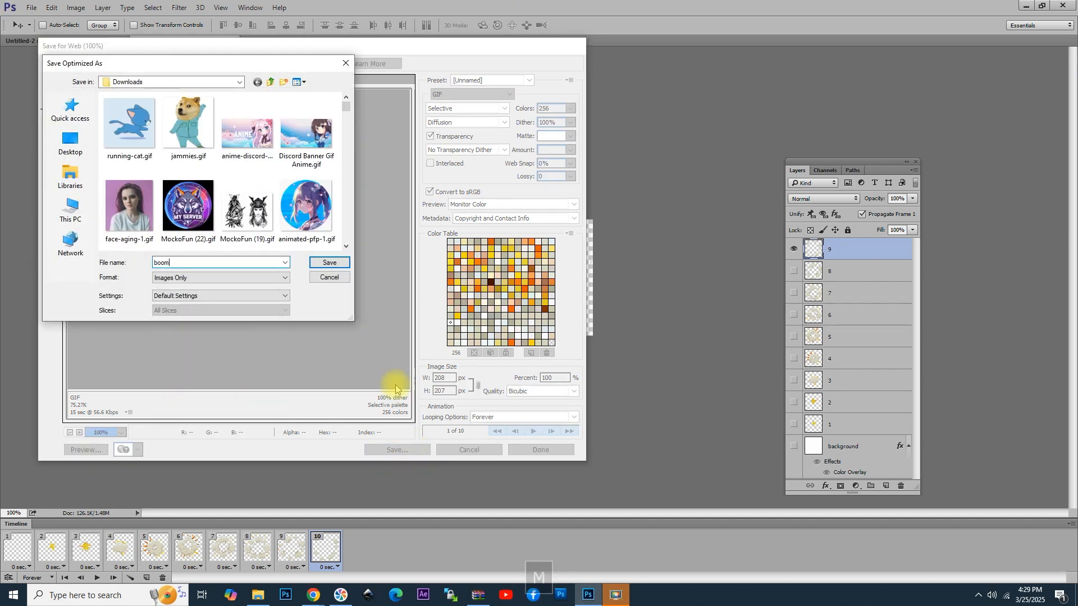
click(329, 263)
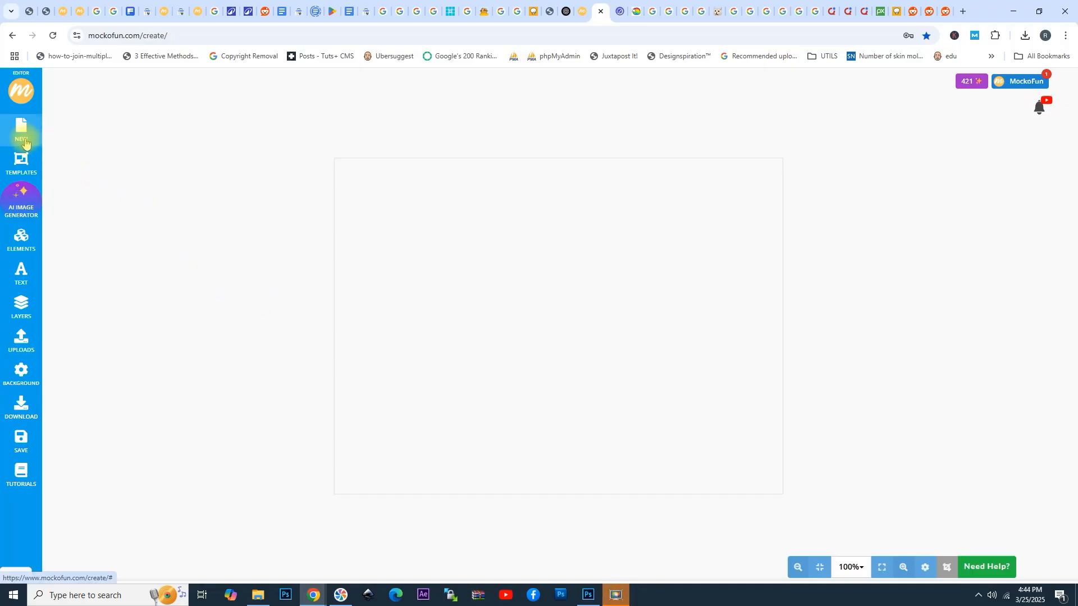
Step: Create a new design with a custom size of 500 by 500 pixels
click(22, 132)
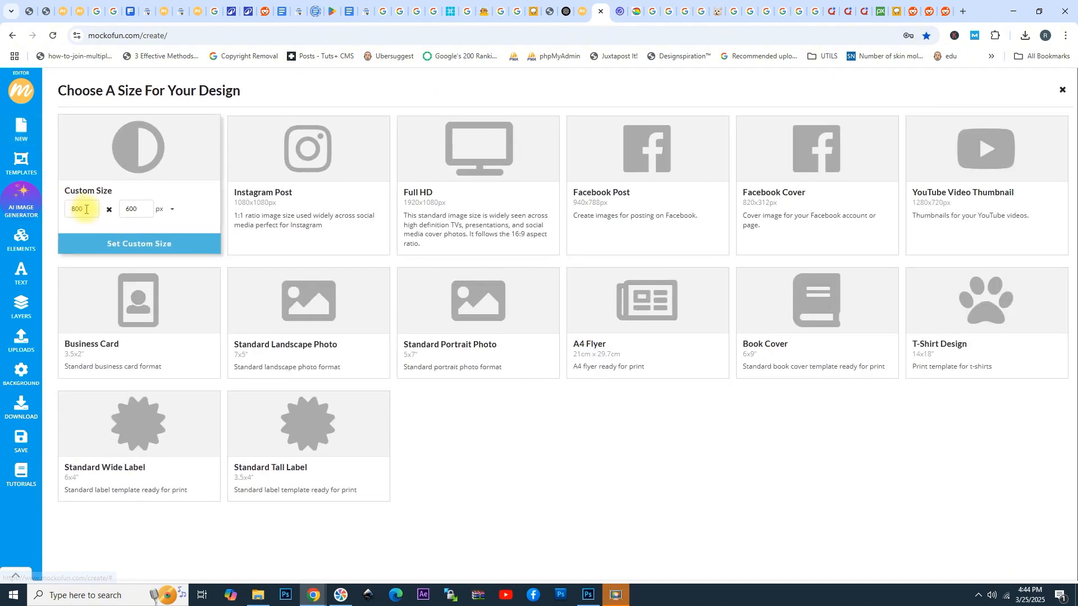
text(500)
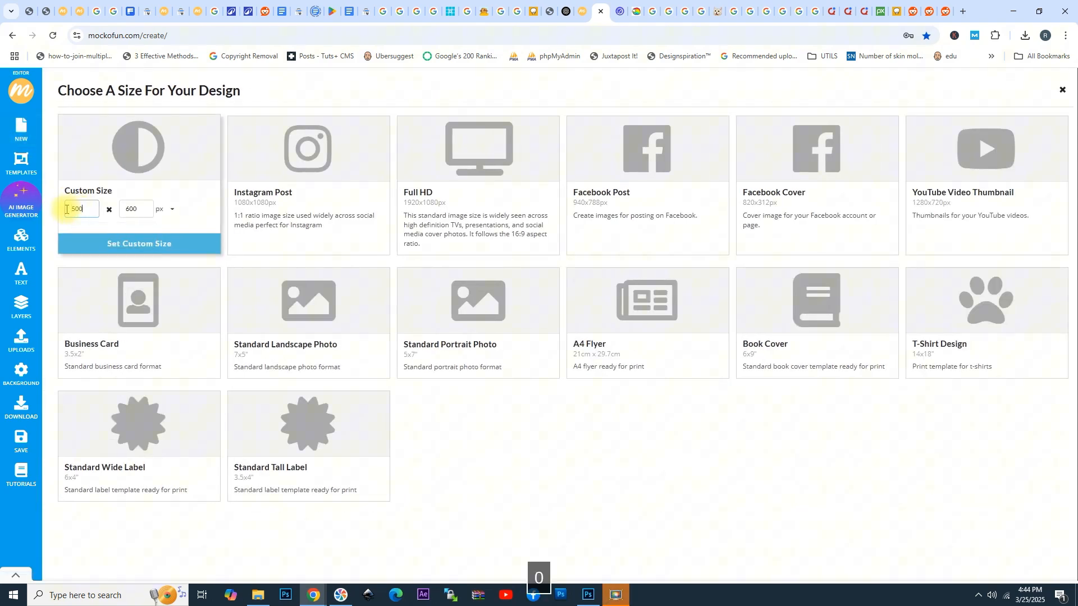
click(136, 209)
text(500)
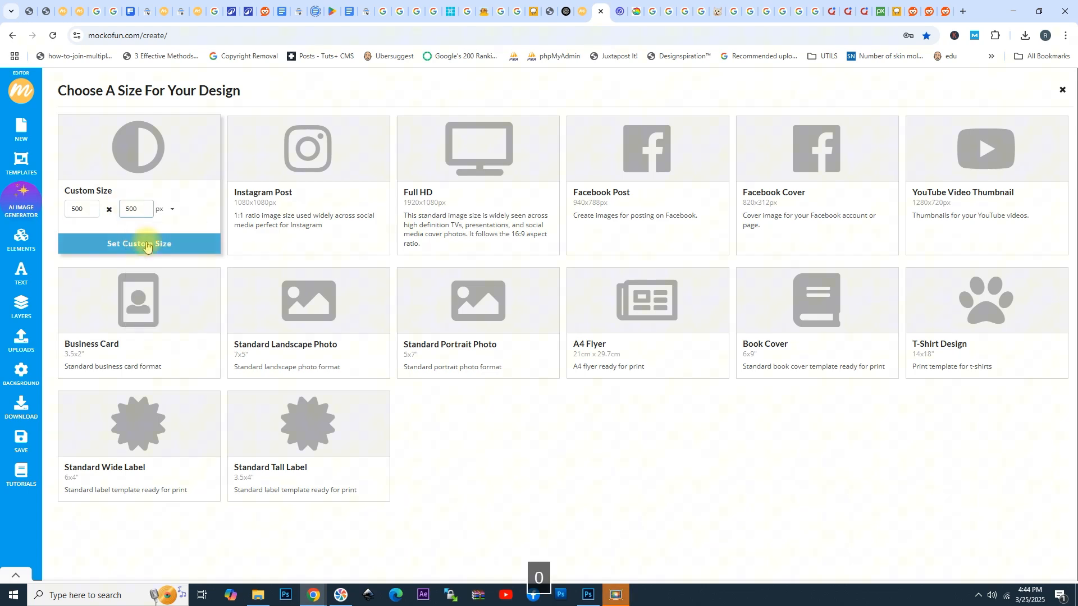
click(140, 244)
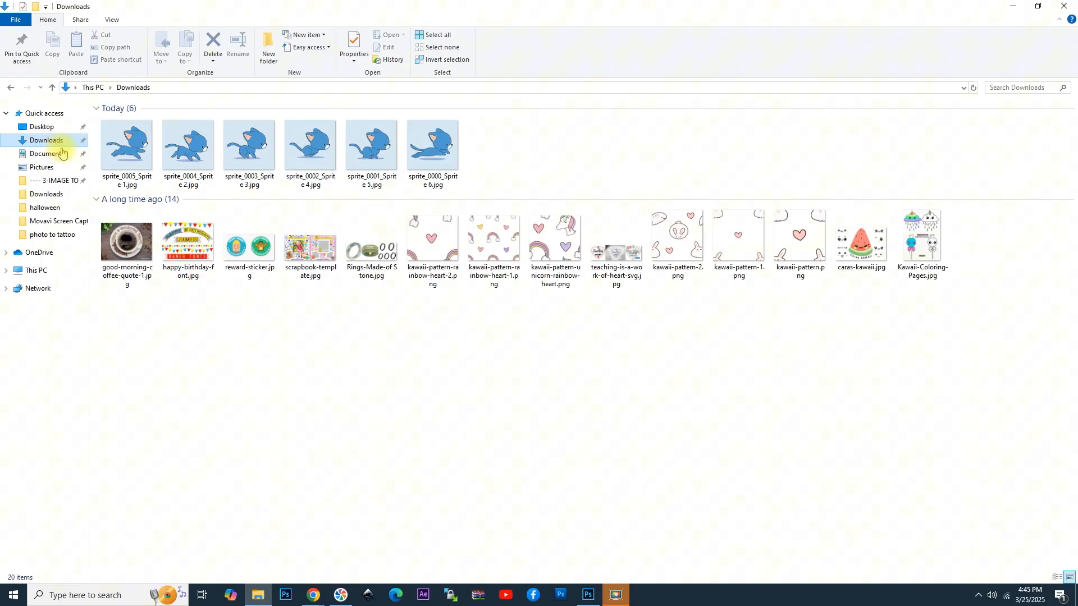
Step: Drag a running cat sprite JPG from Downloads onto the 500 × 500 canvas
drag(126, 145, 165, 185)
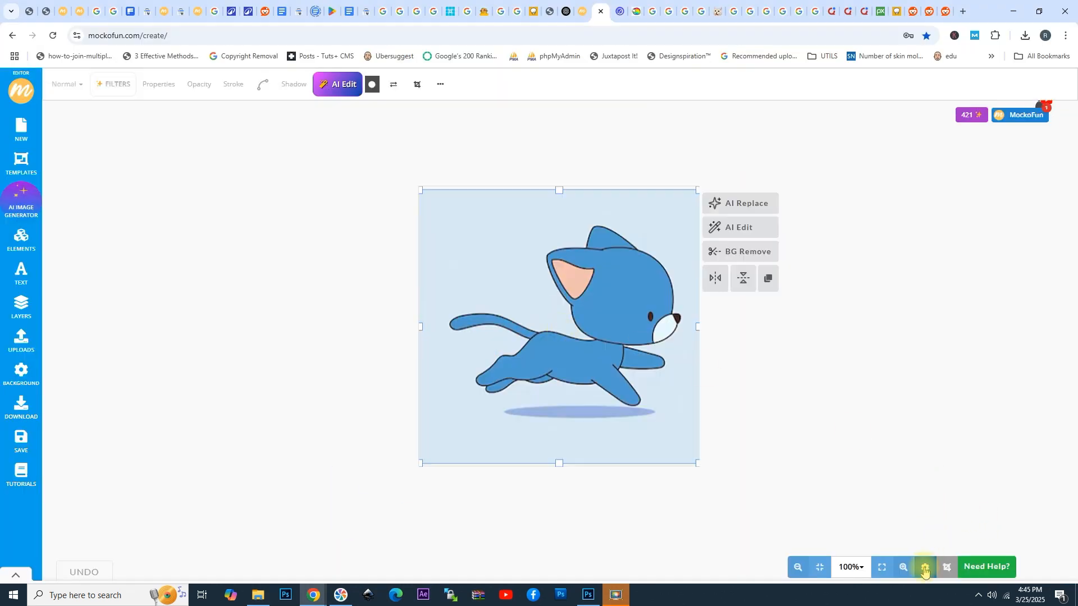
Step: Set No. of pages to 6 in Canvas Settings and save it
click(947, 567)
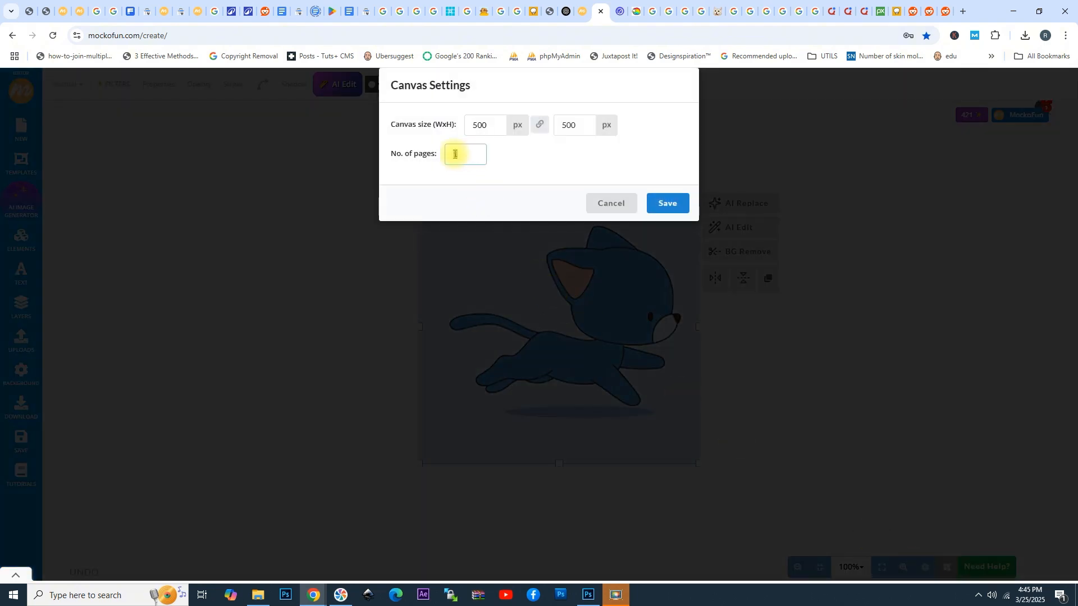
text(6)
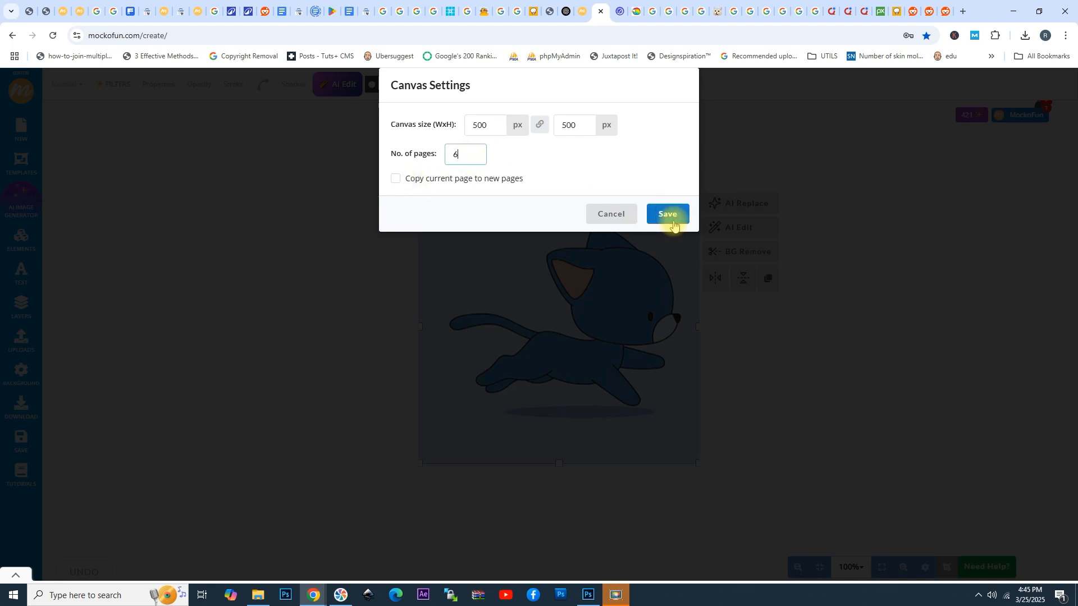
click(665, 213)
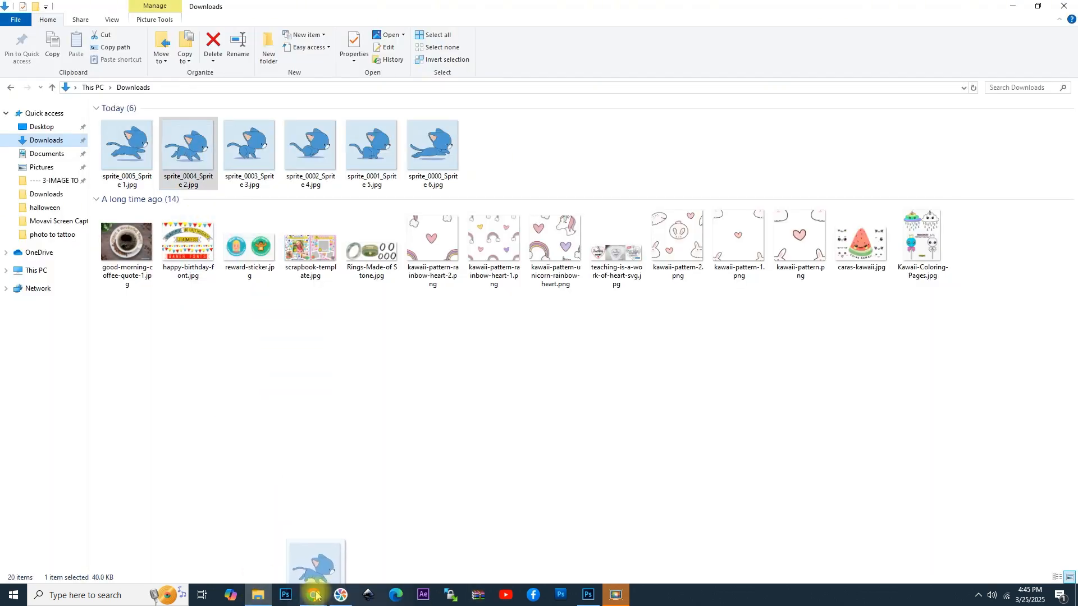
Step: Drop successive cat sprite frames onto pages 2 through 4 and enlarge each to fill its page
click(313, 595)
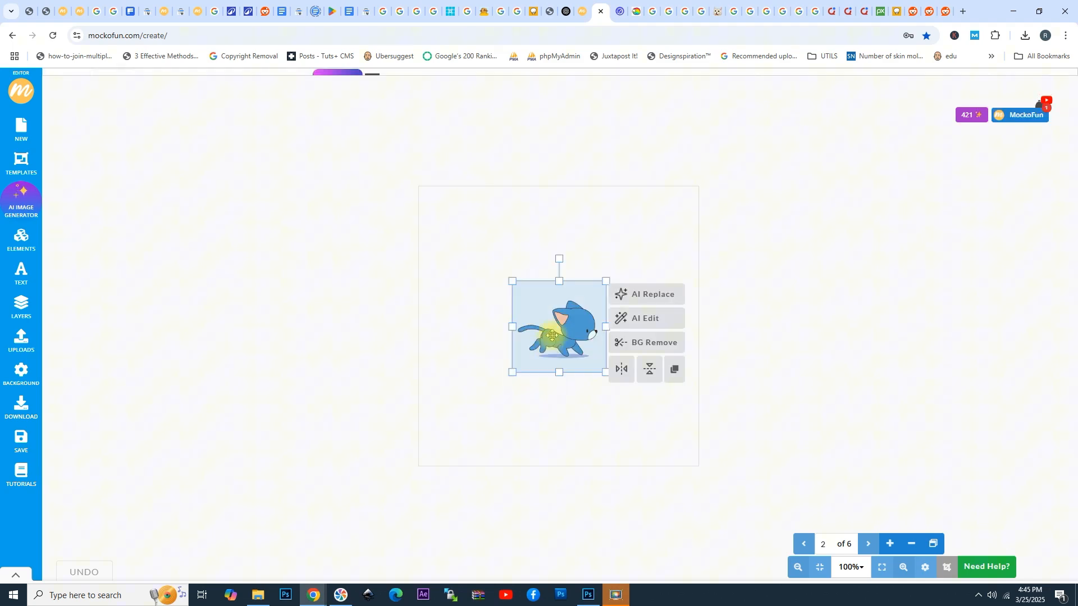
click(258, 595)
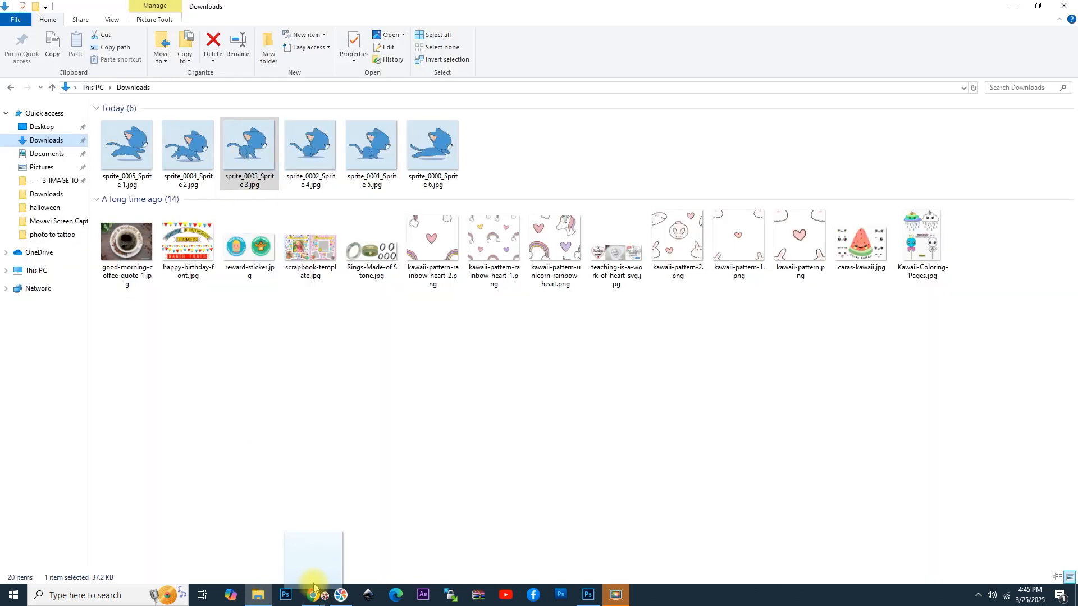
click(312, 595)
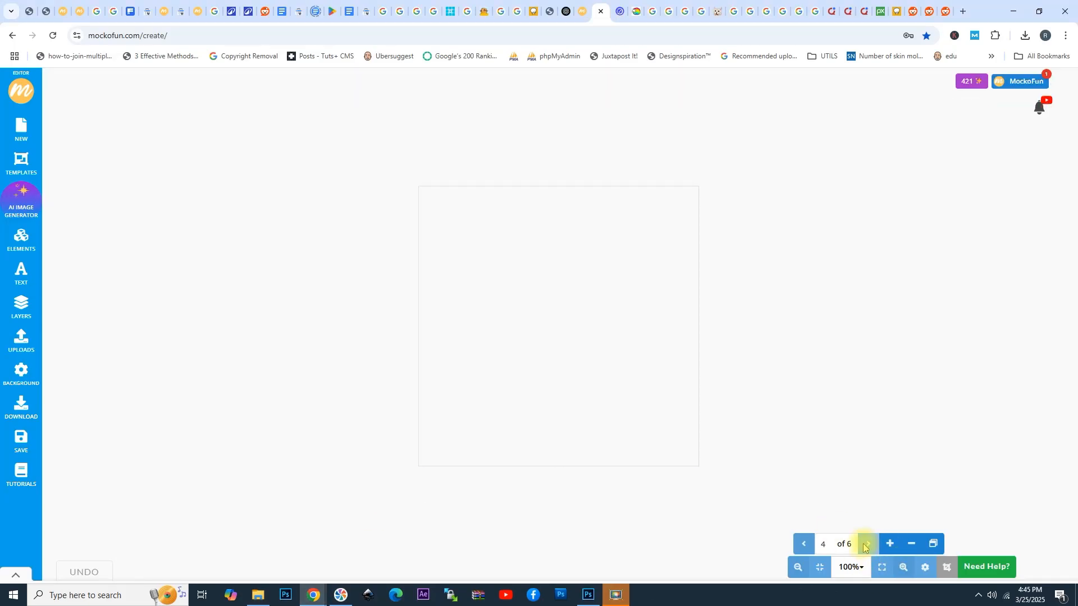
click(865, 544)
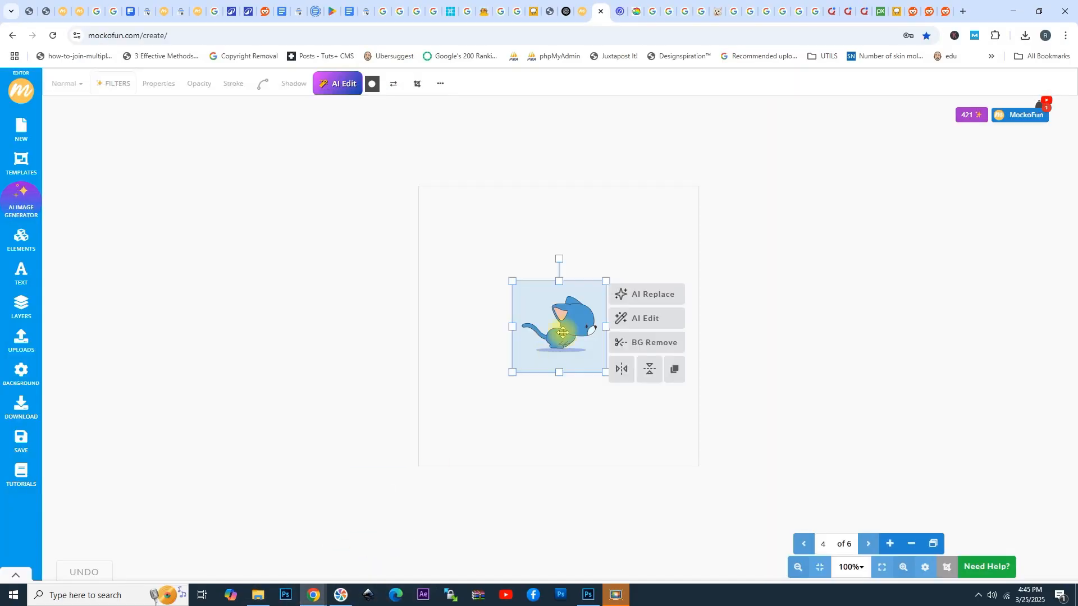
click(257, 595)
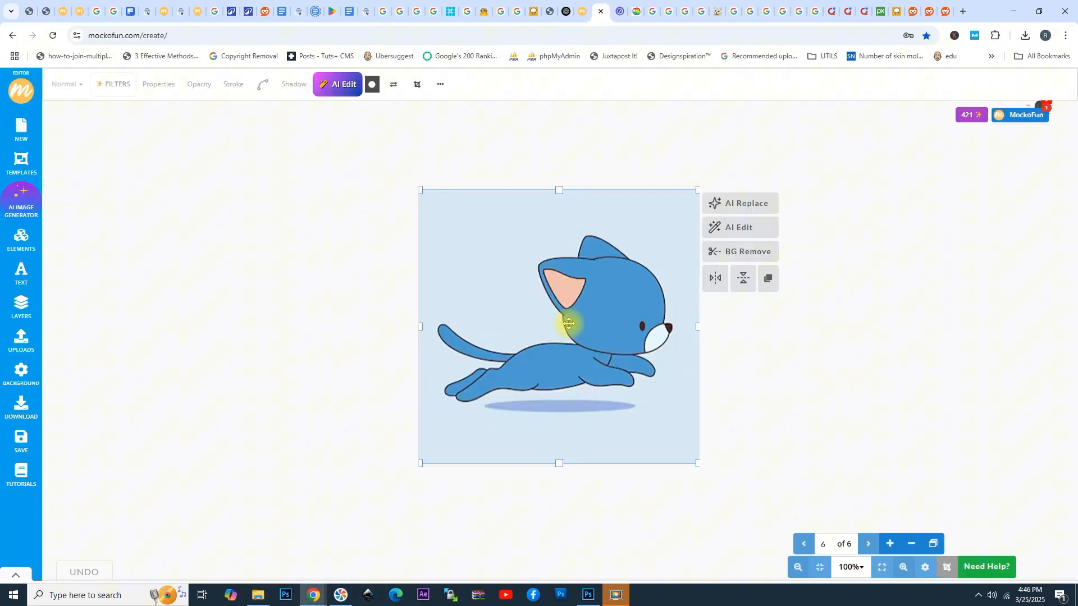
Step: Step back through the pages to return to page one
click(802, 543)
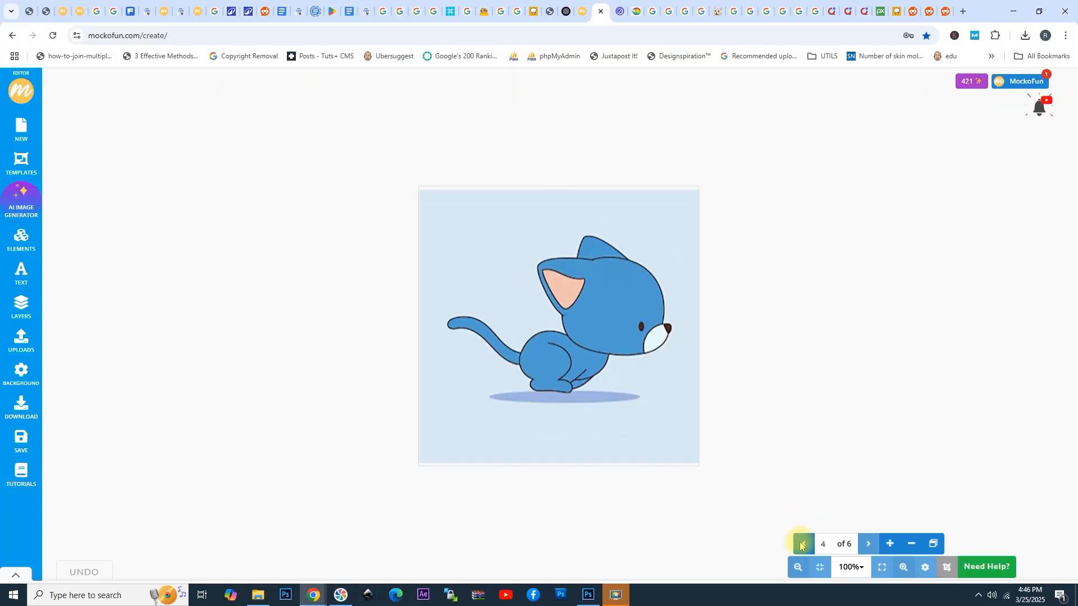
click(803, 543)
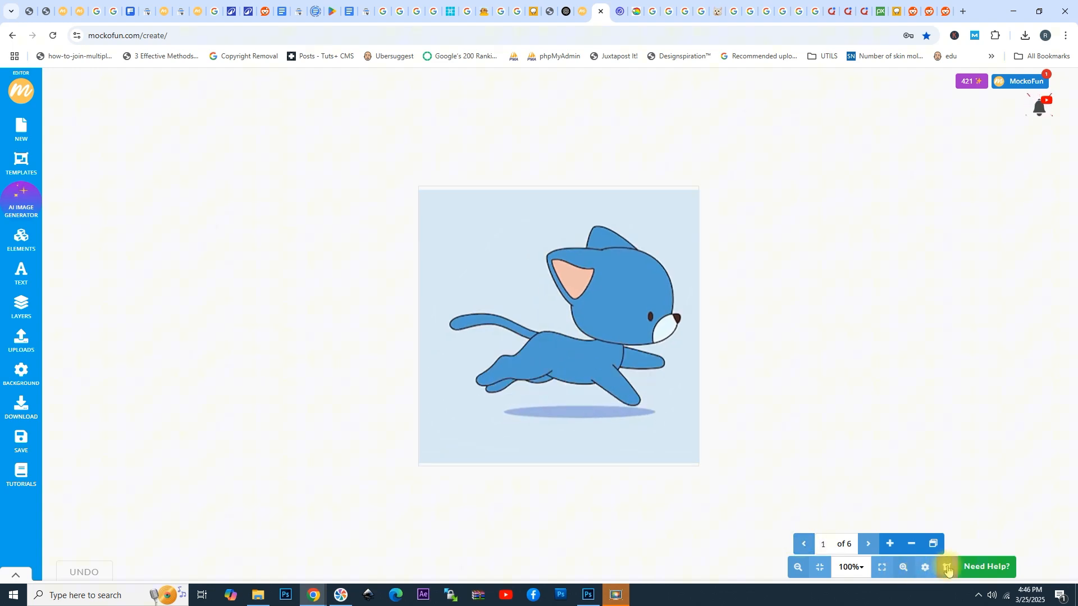
click(947, 567)
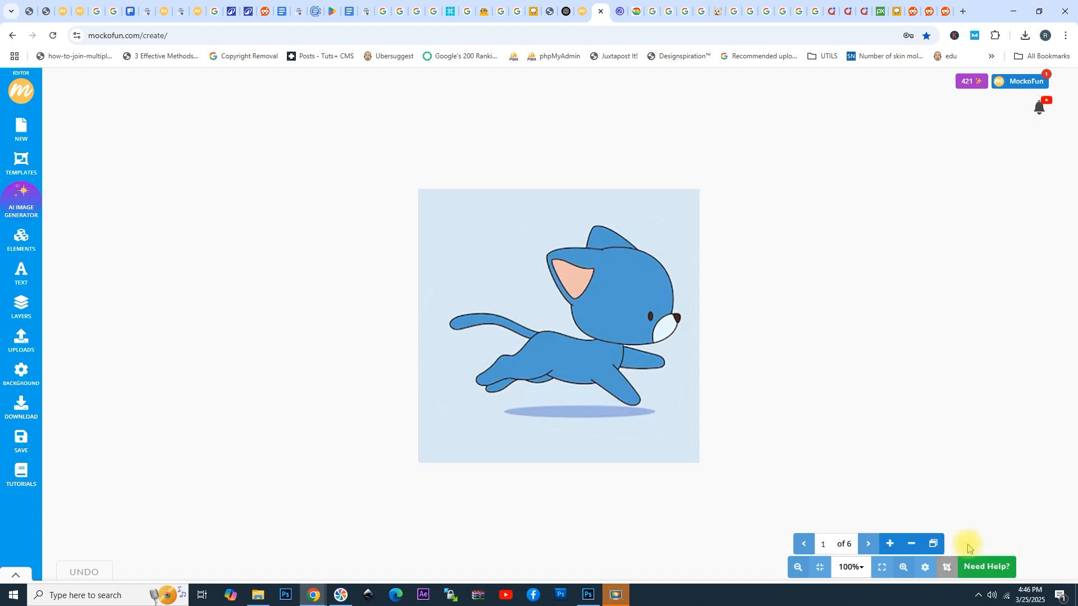
mouse_move(394, 475)
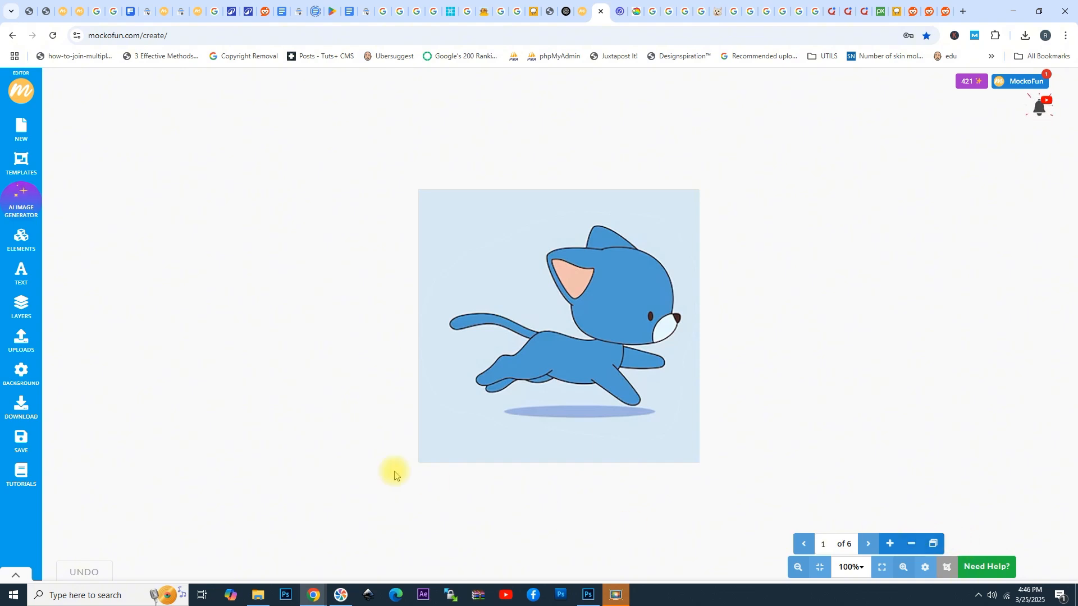
Step: Download the six-page running cat design as an Animated GIF
click(22, 407)
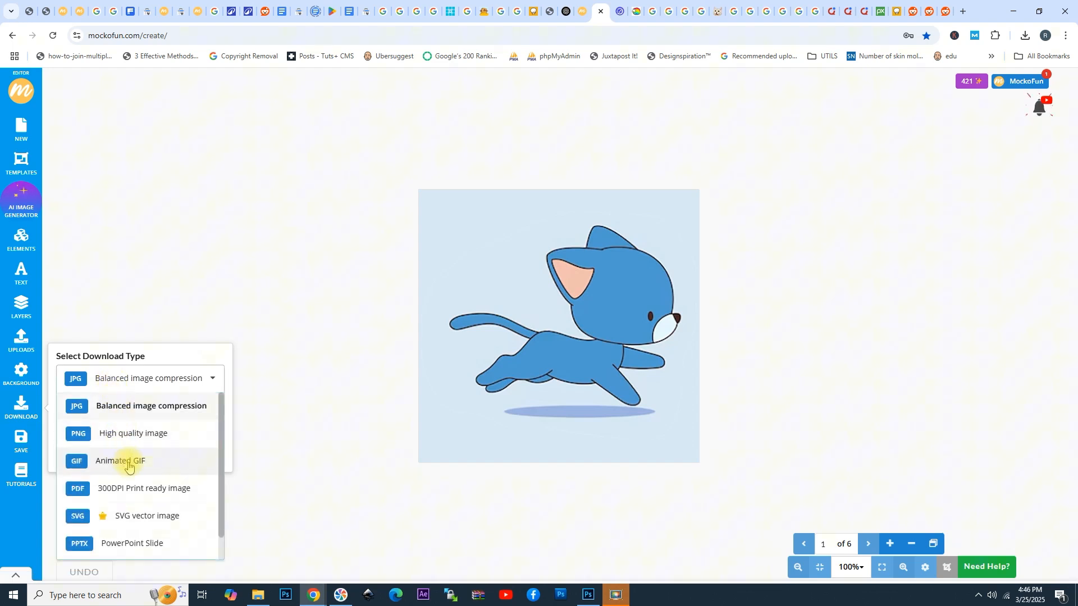
click(127, 461)
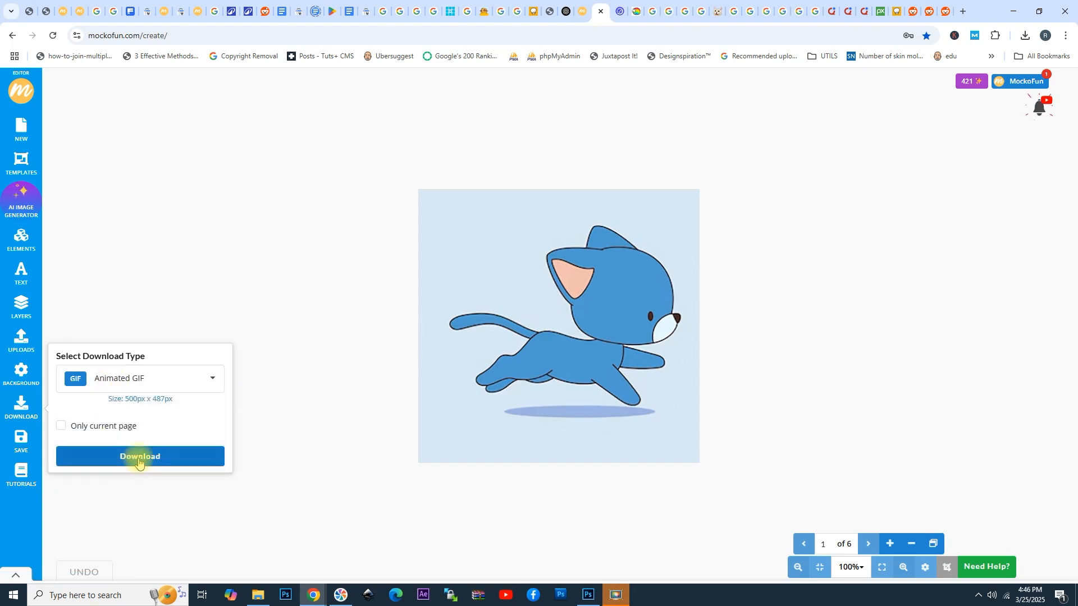
click(139, 457)
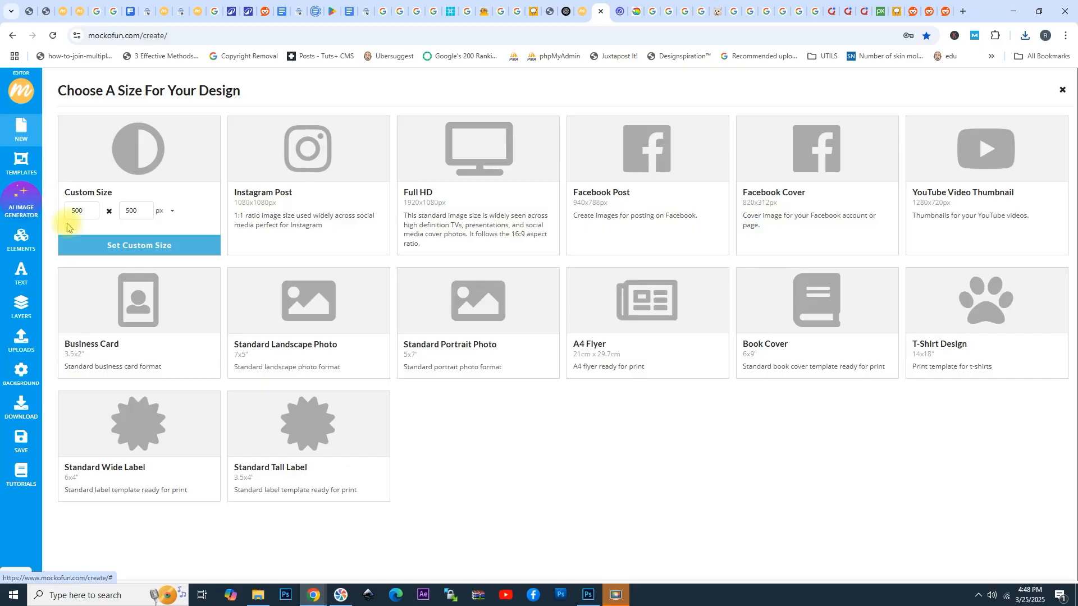
Step: Start a fresh 500×500 design, discarding the cat, and bring up the Animated GIFs library
click(138, 246)
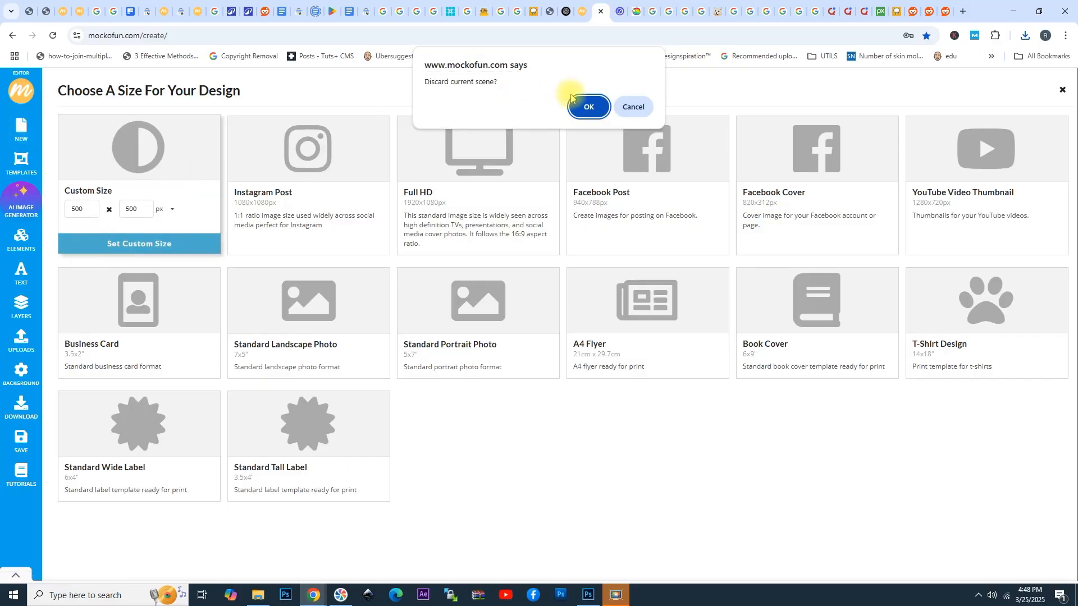
click(587, 107)
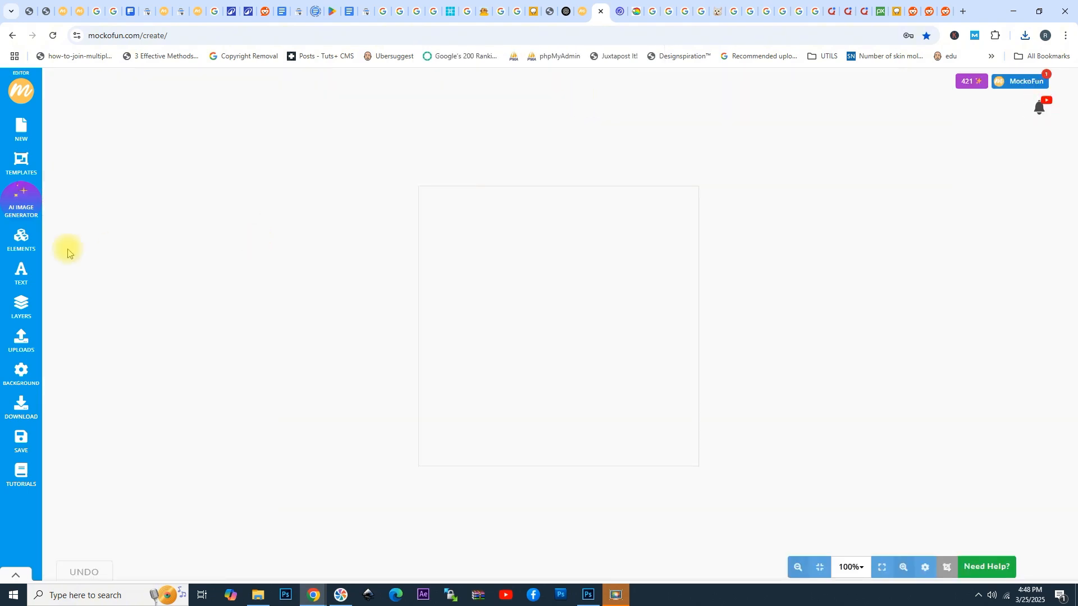
click(21, 239)
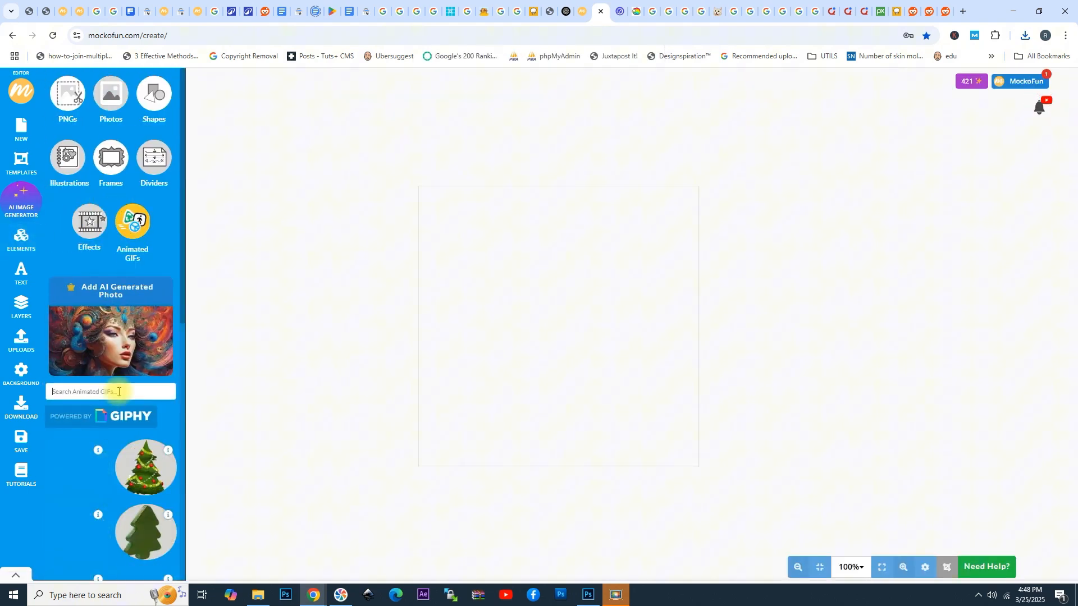
Step: Search GIPHY for 'cat', add the orange pumpkin cat with a hello GIF above its head
text(cat)
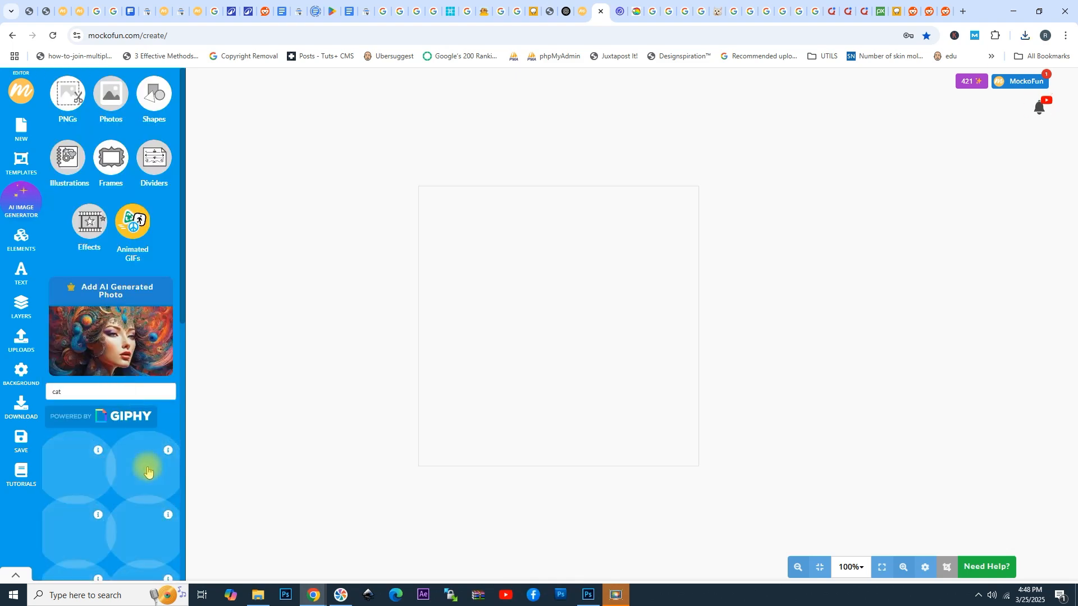
scroll(down, 3)
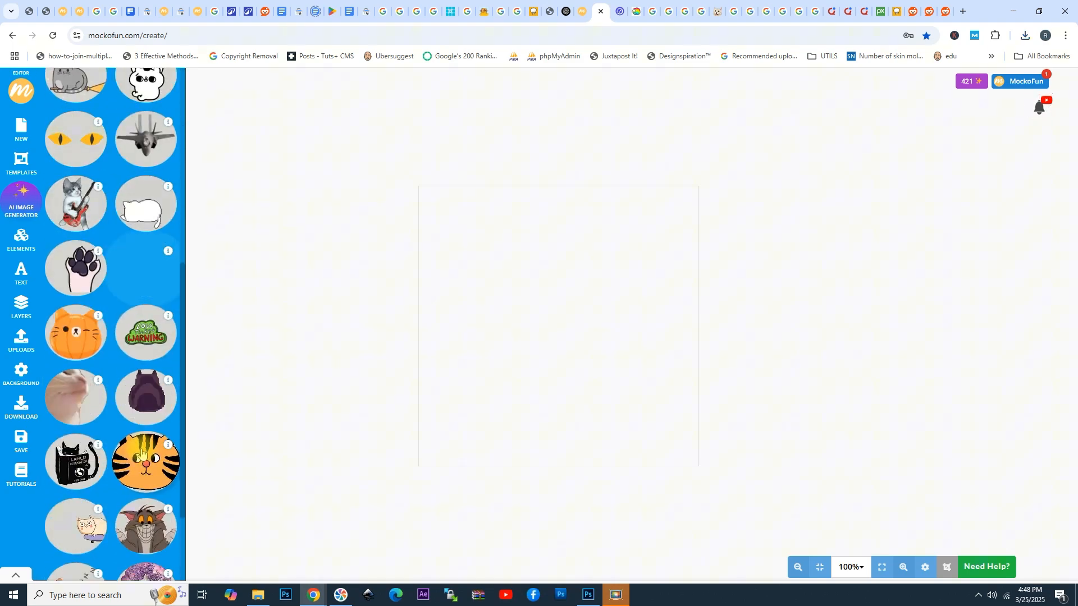
scroll(down, 3)
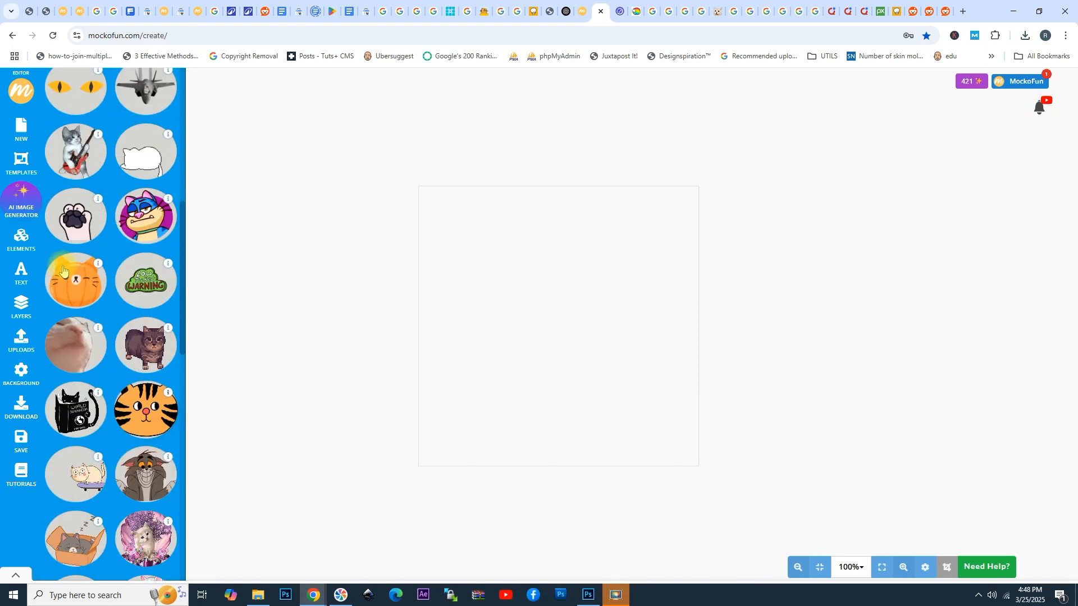
click(76, 280)
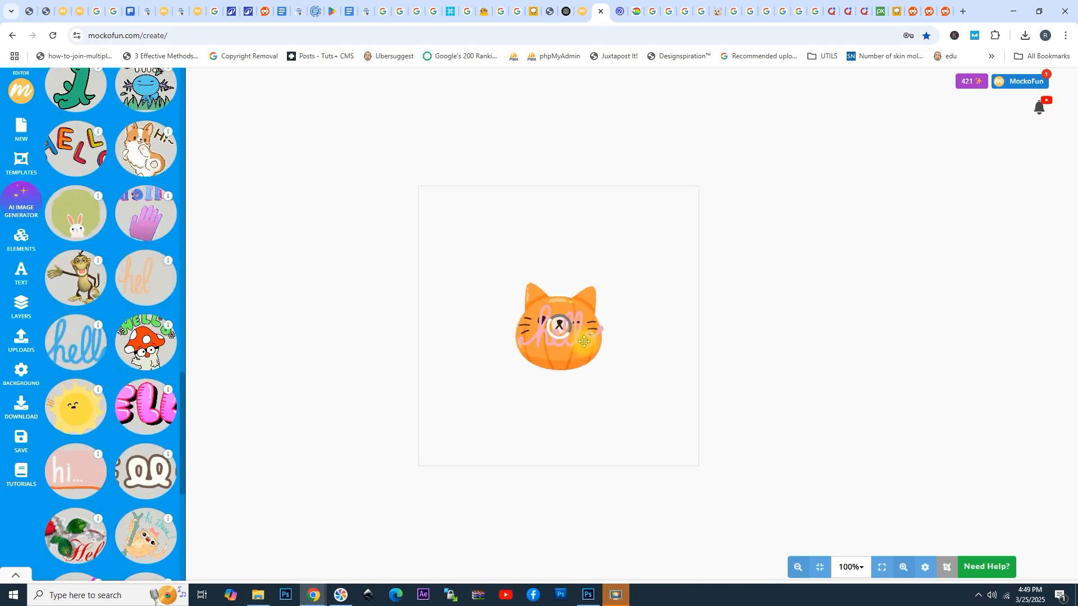
click(558, 327)
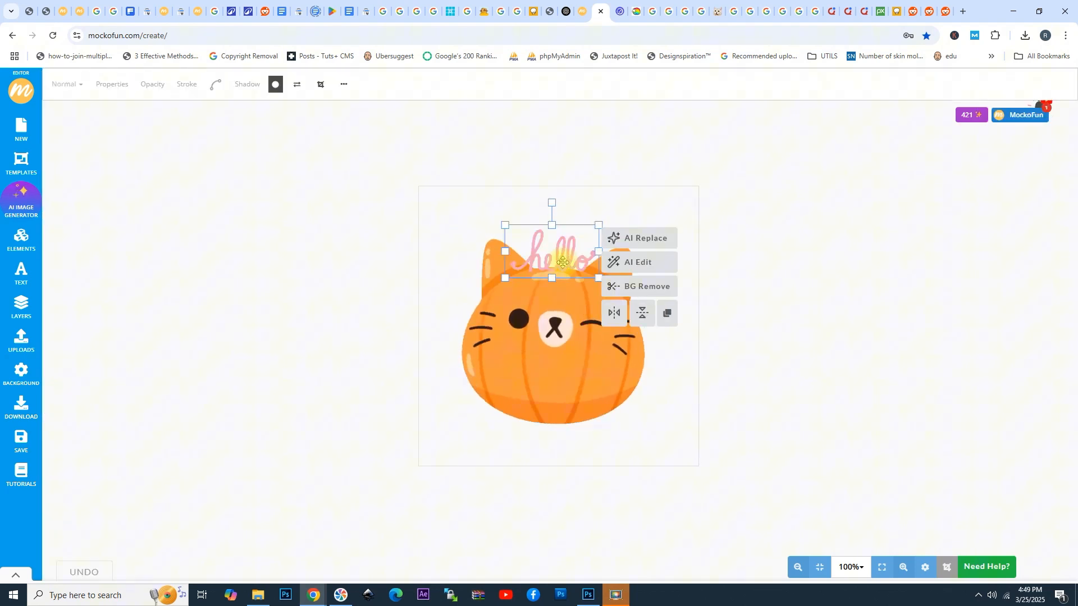
Step: Download the pumpkin cat composition as an Animated GIF
click(21, 409)
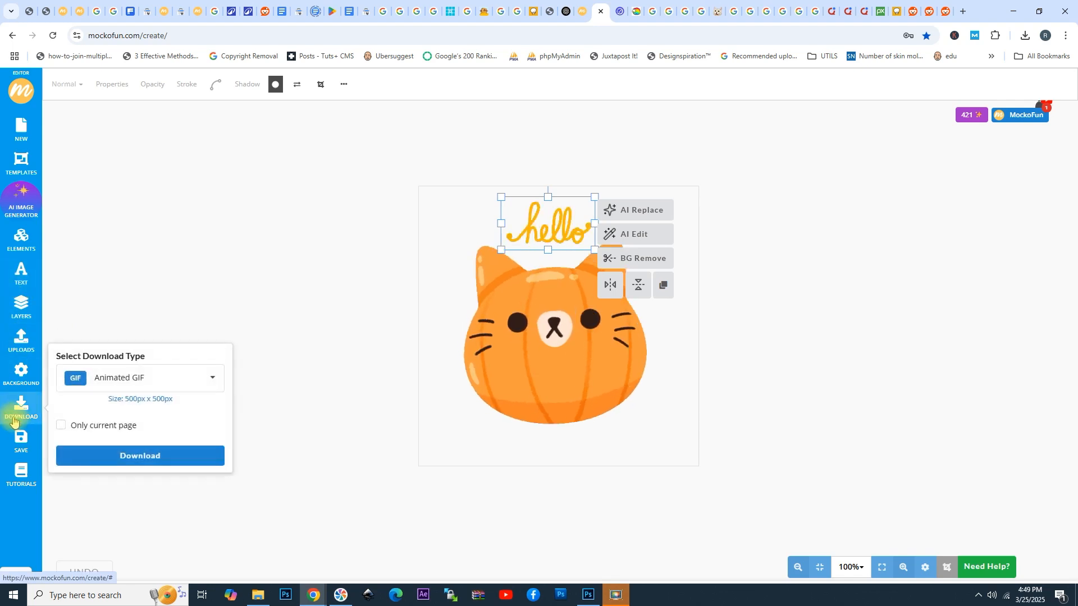
click(139, 456)
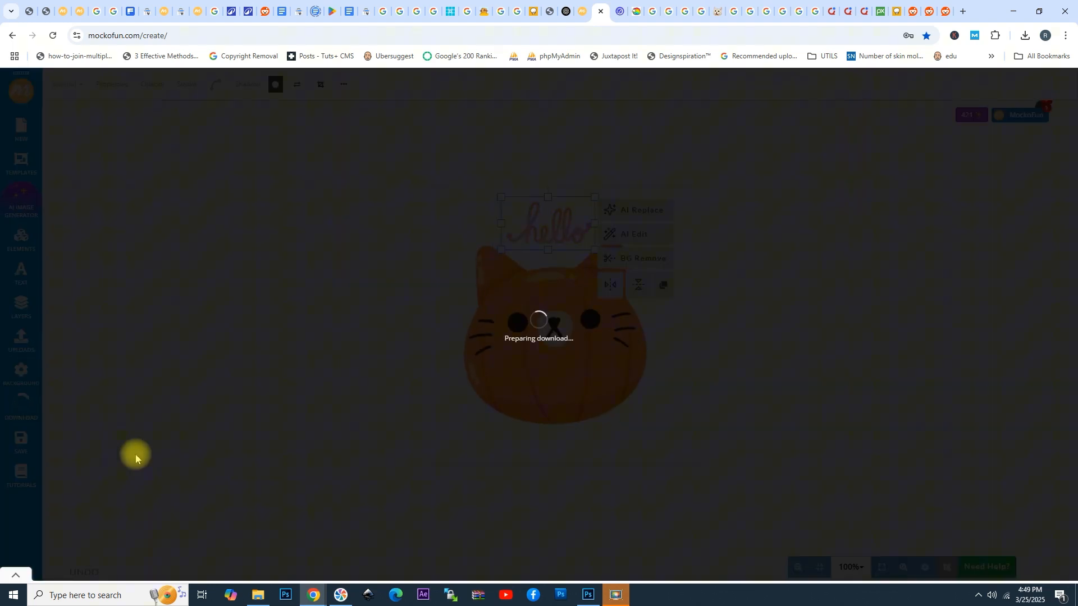